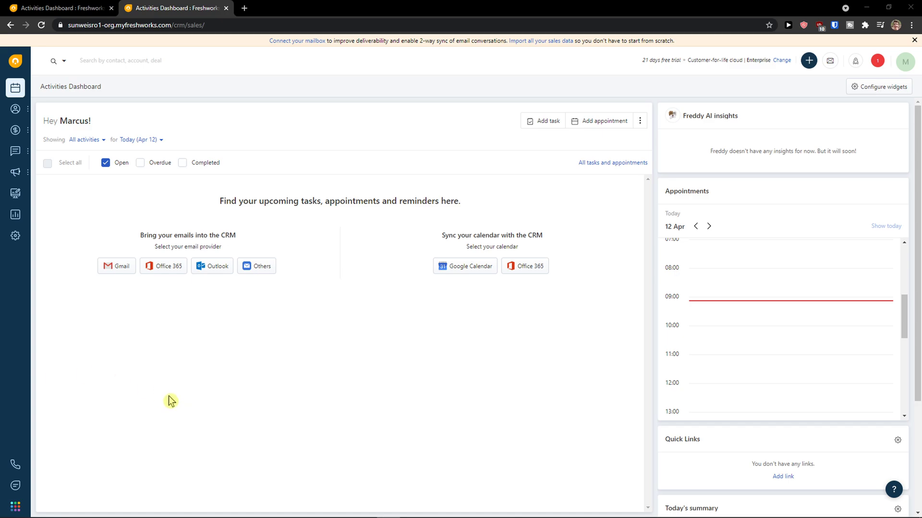
# - Bring up the Marketing Automation menu from the left sidebar
pyautogui.click(14, 171)
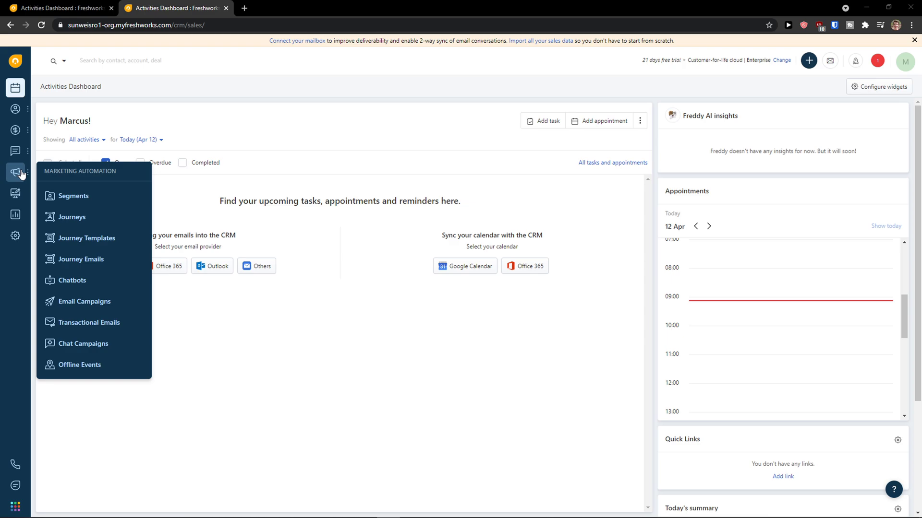
pyautogui.moveTo(67, 196)
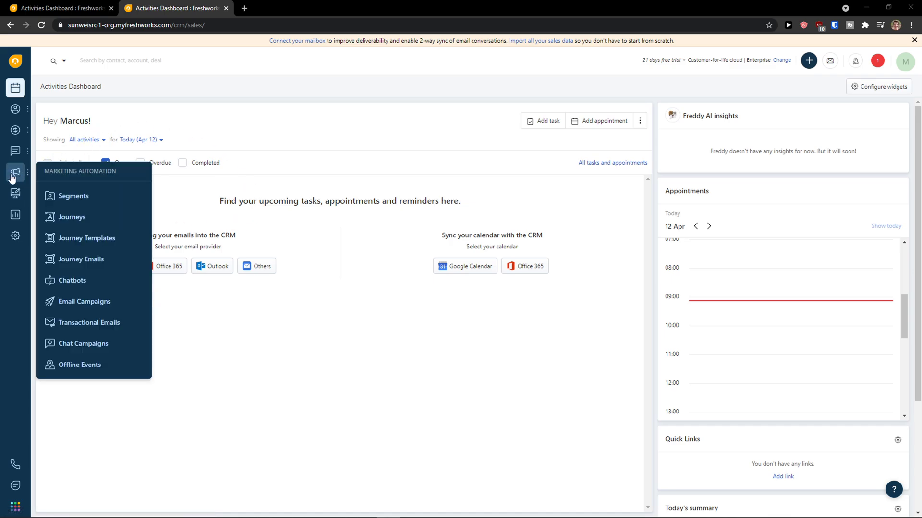
pyautogui.moveTo(60, 195)
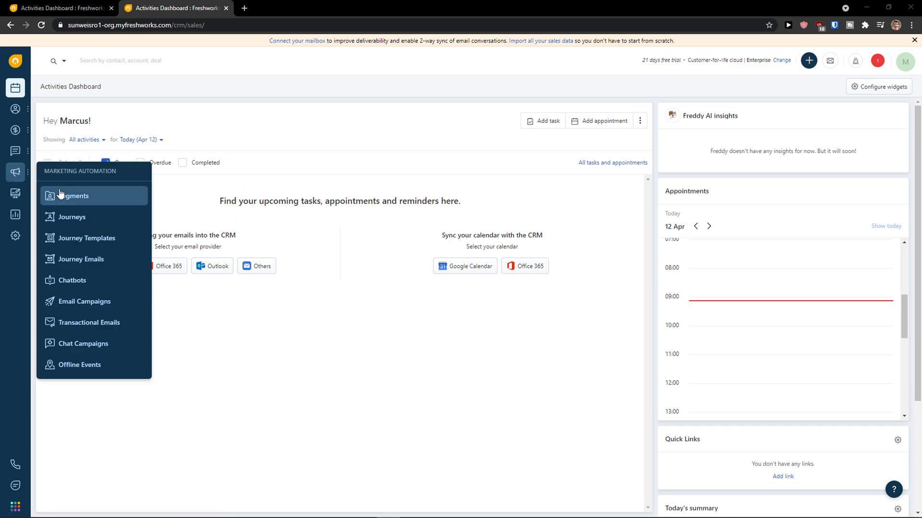
# - From Segments, create a new segment named 'New Customers'
pyautogui.click(74, 196)
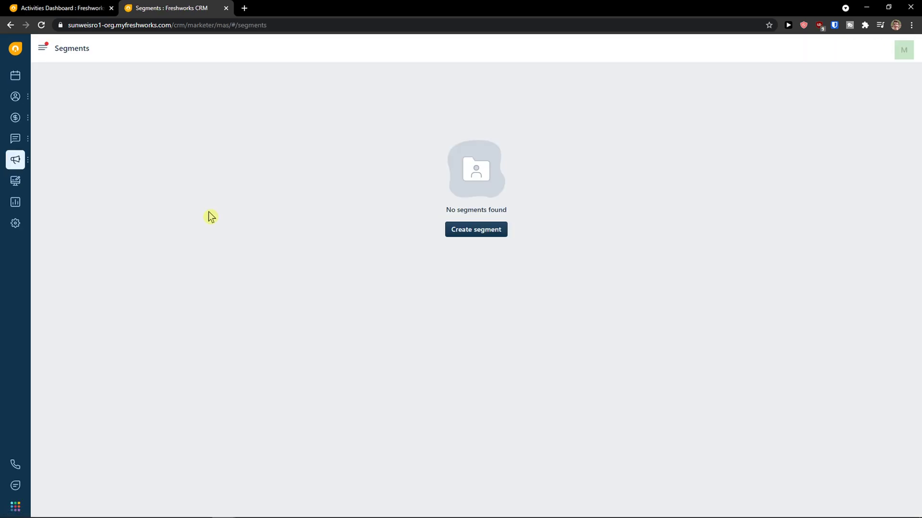
pyautogui.click(476, 229)
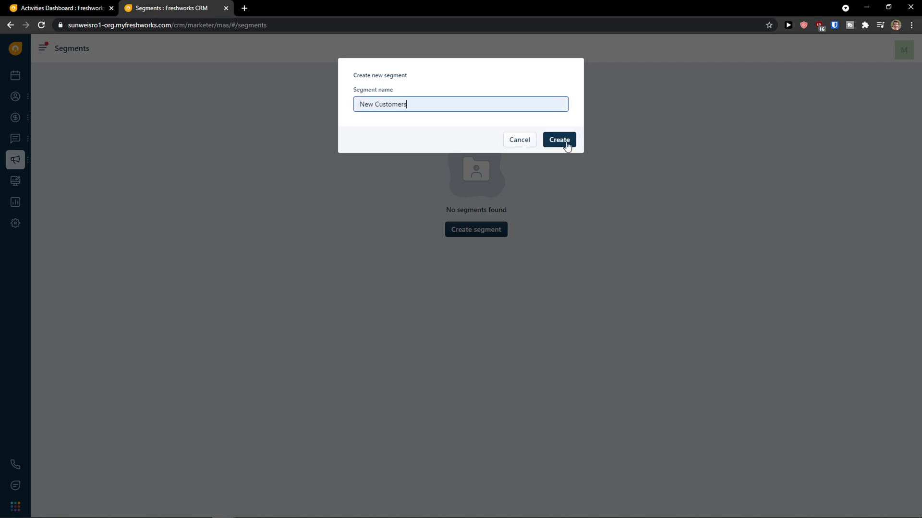
pyautogui.click(559, 140)
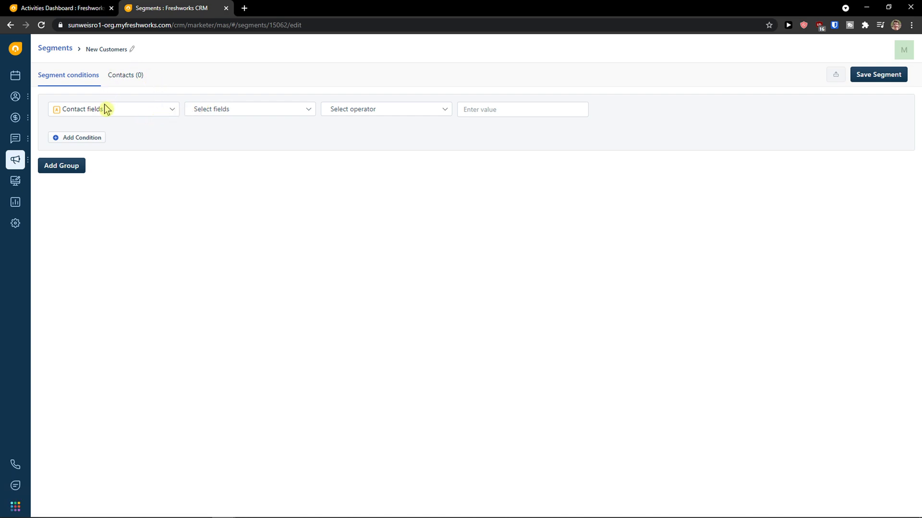
# - After a look at matching contacts, set the condition to Contact fields > First name > Is
pyautogui.click(125, 75)
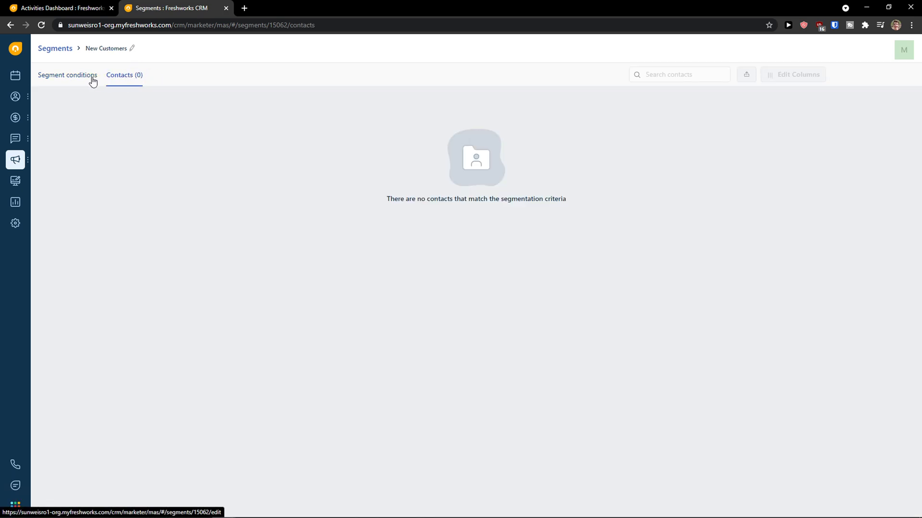
pyautogui.click(68, 75)
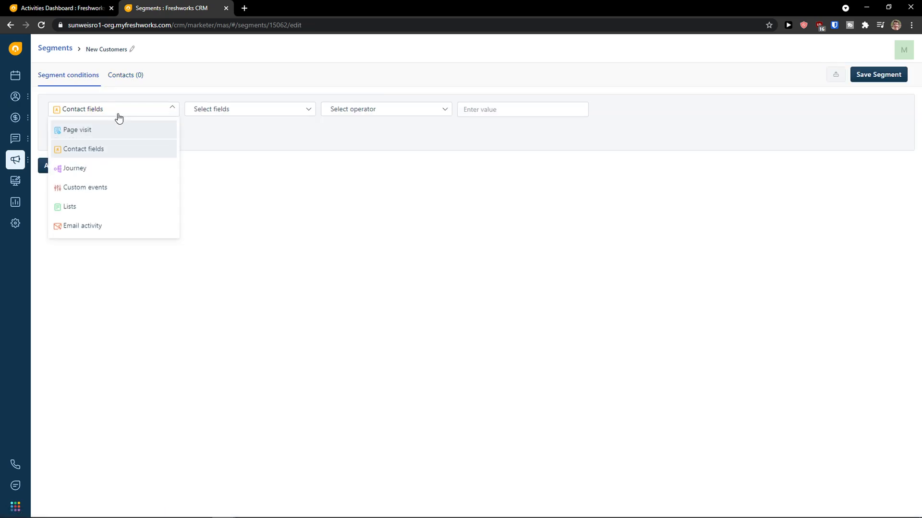
pyautogui.moveTo(107, 104)
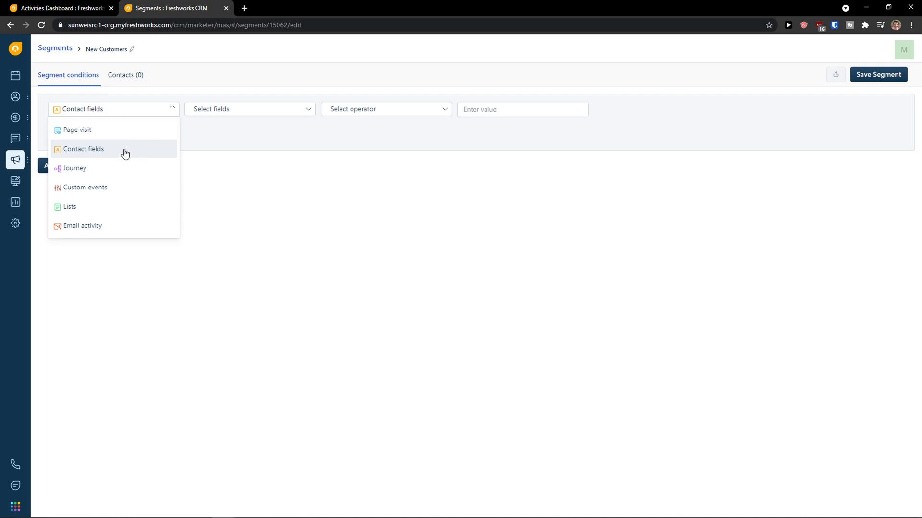
pyautogui.click(248, 108)
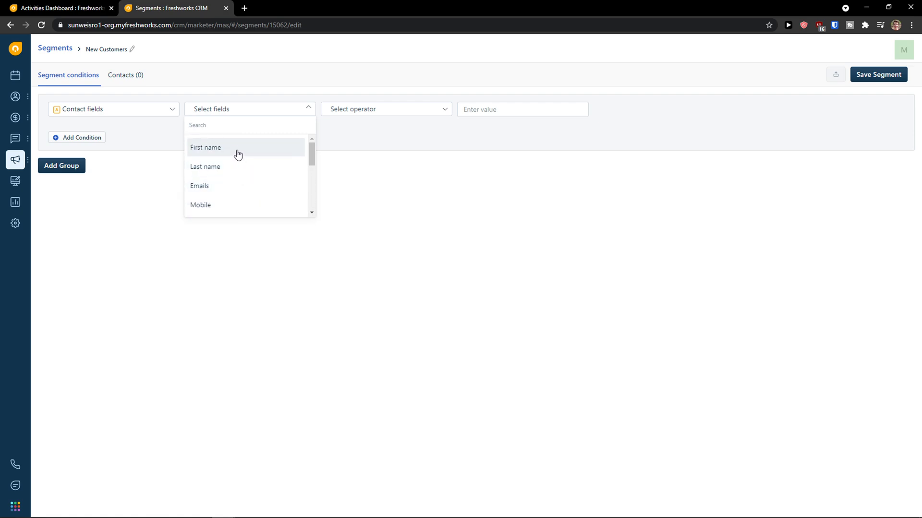
pyautogui.click(206, 148)
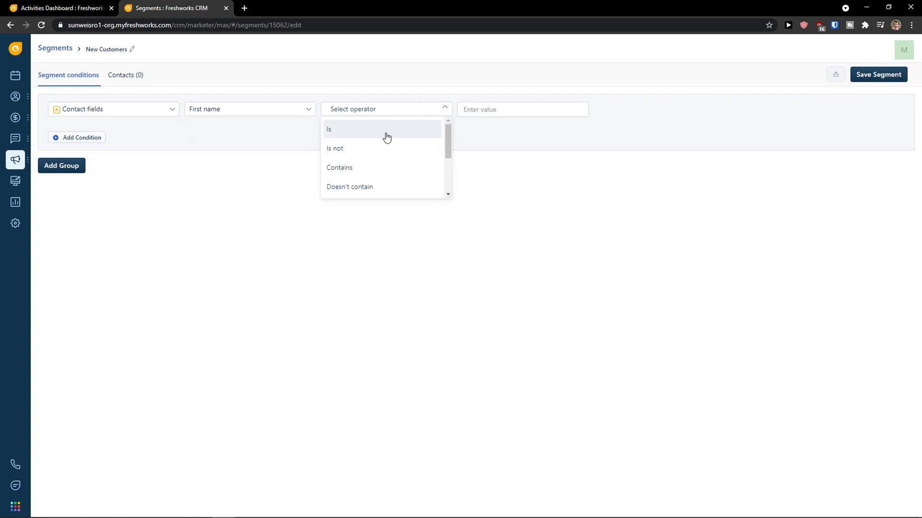
pyautogui.click(347, 128)
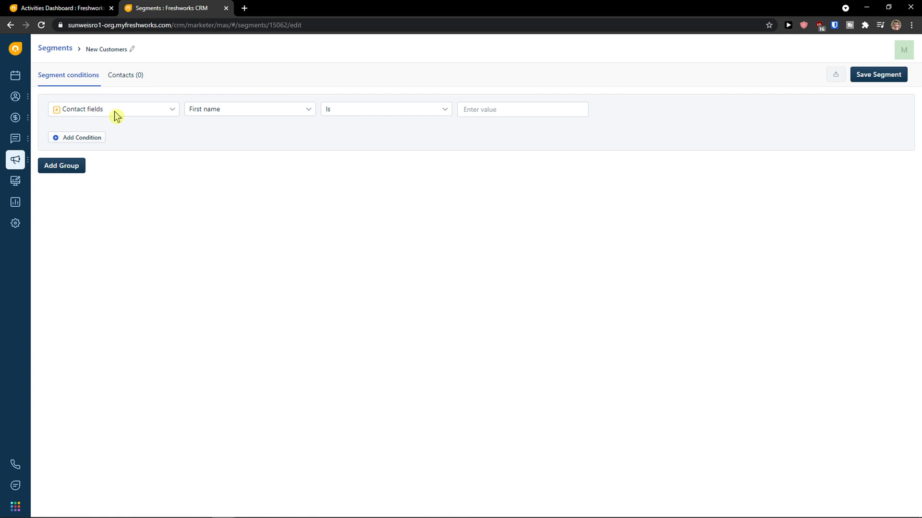
pyautogui.moveTo(231, 113)
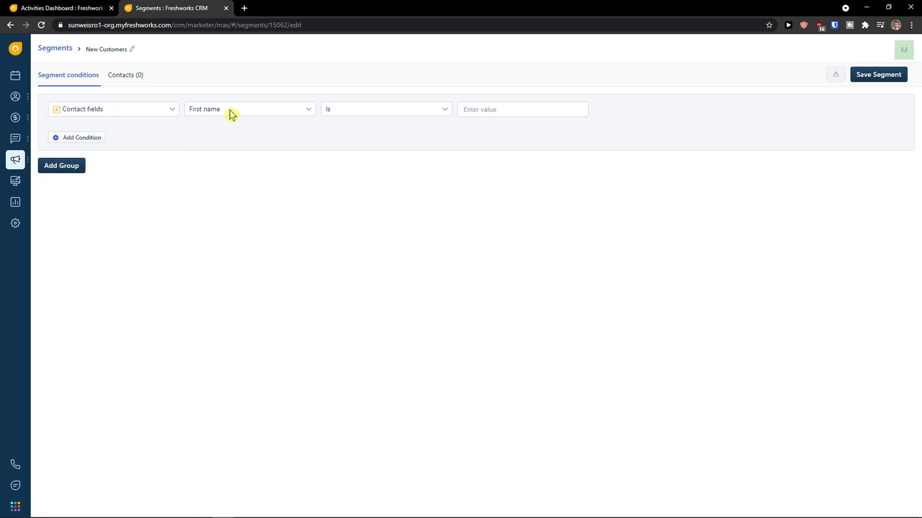
# - Pick Marcus from the suggested values as the first name to match
pyautogui.click(522, 109)
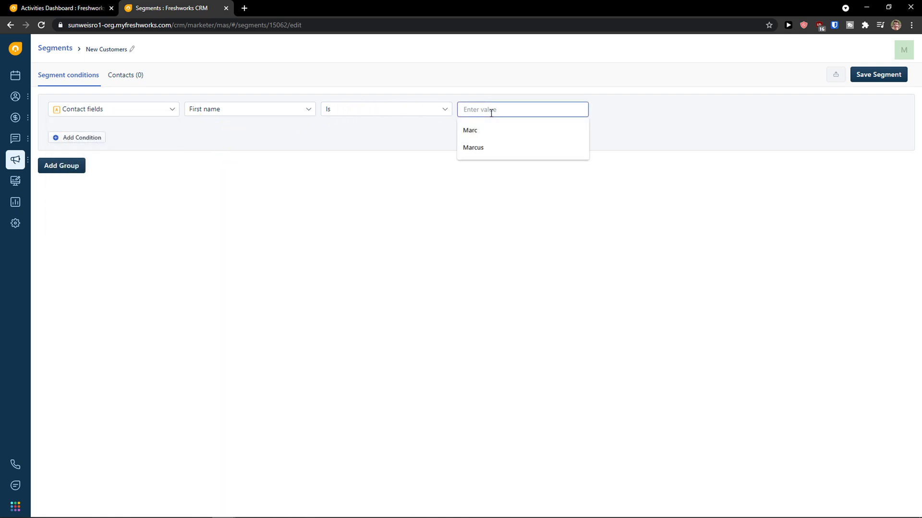
pyautogui.click(473, 147)
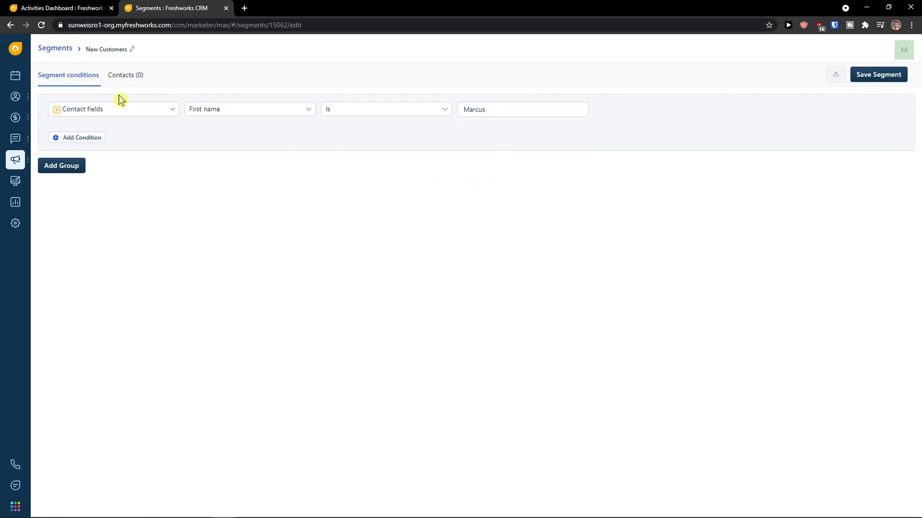
pyautogui.moveTo(289, 95)
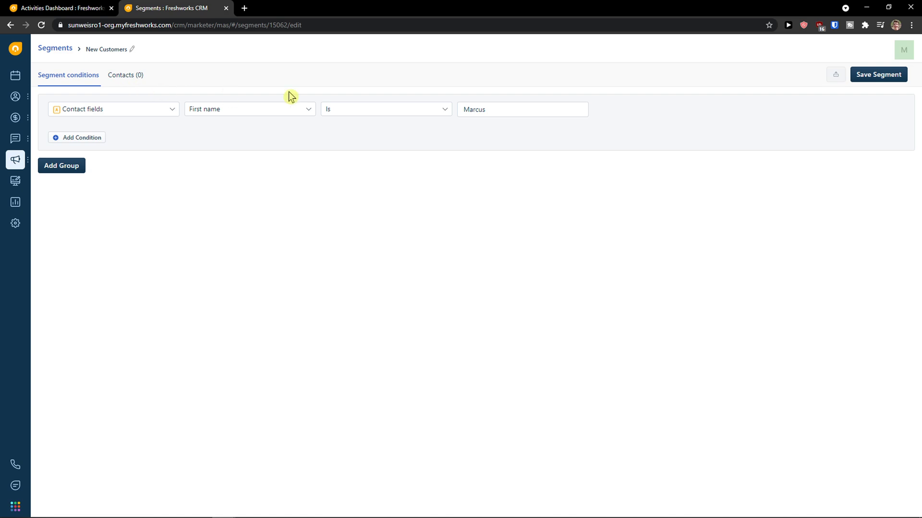
# - Save the New Customers segment, which matches one contact, and return to its conditions
pyautogui.click(877, 74)
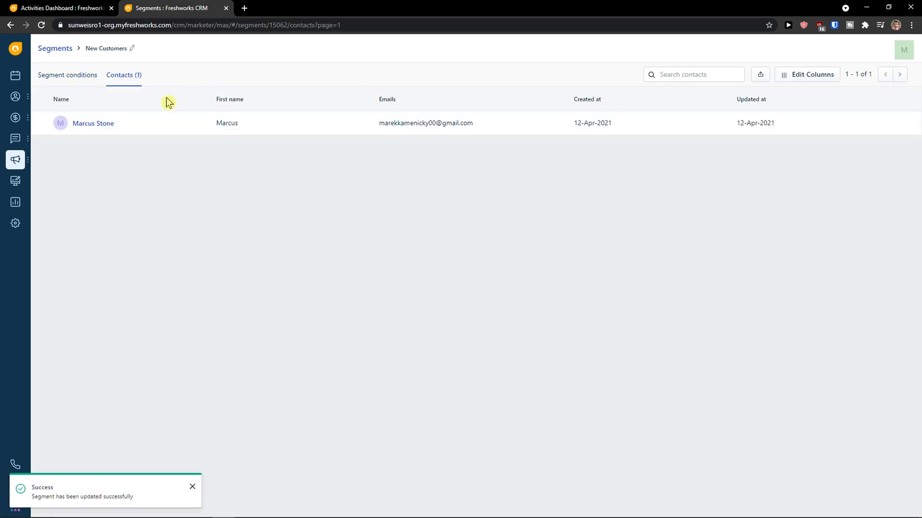
pyautogui.moveTo(358, 118)
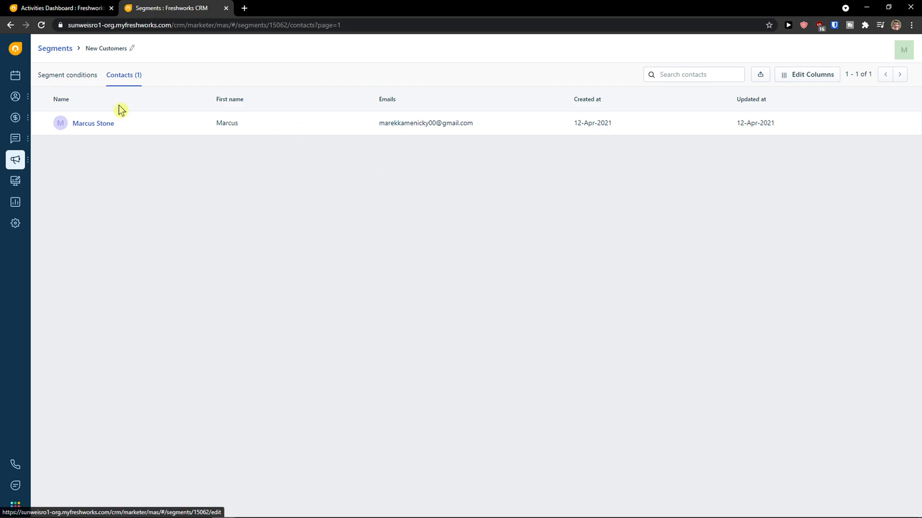
pyautogui.click(68, 75)
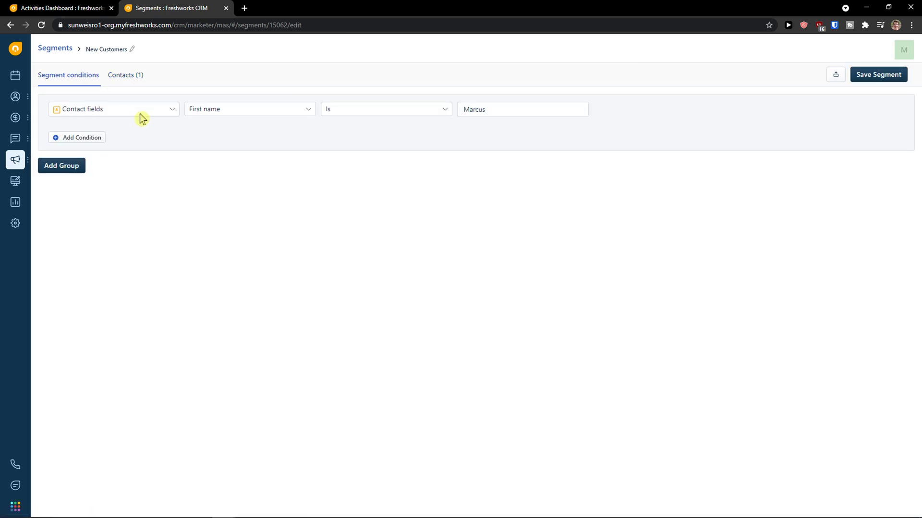
pyautogui.click(114, 109)
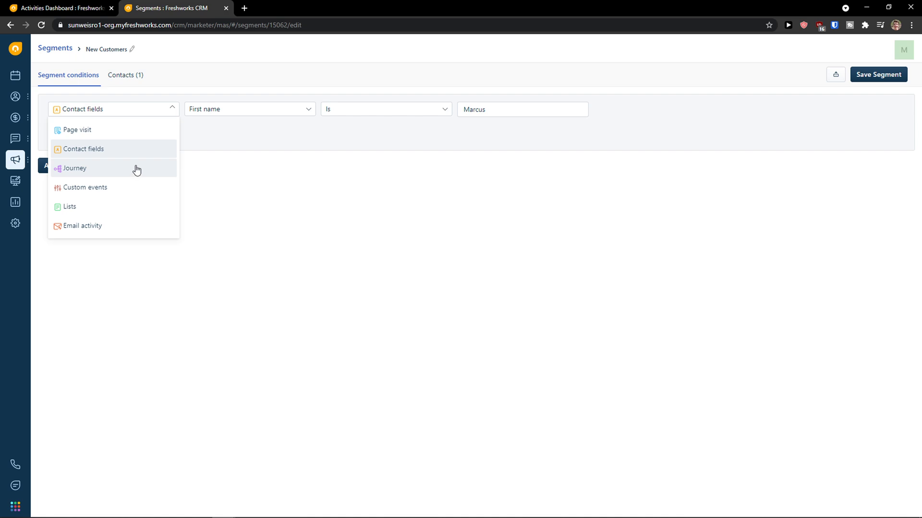
# - Change the condition's contact field to Lifecycle stage
pyautogui.click(249, 108)
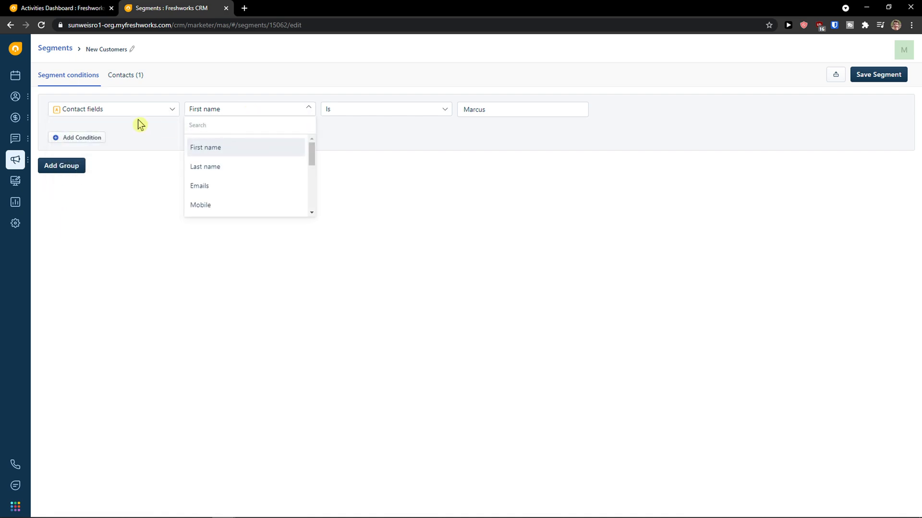
pyautogui.scroll(-3)
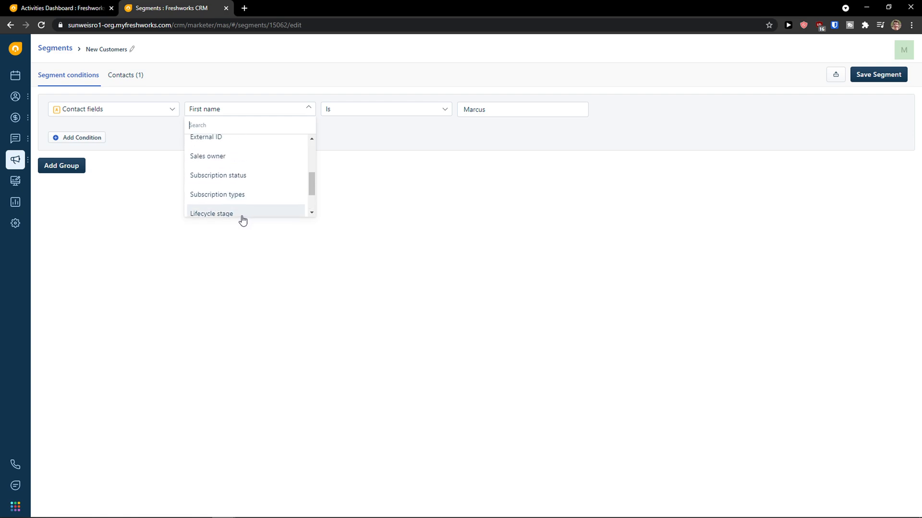
pyautogui.click(211, 213)
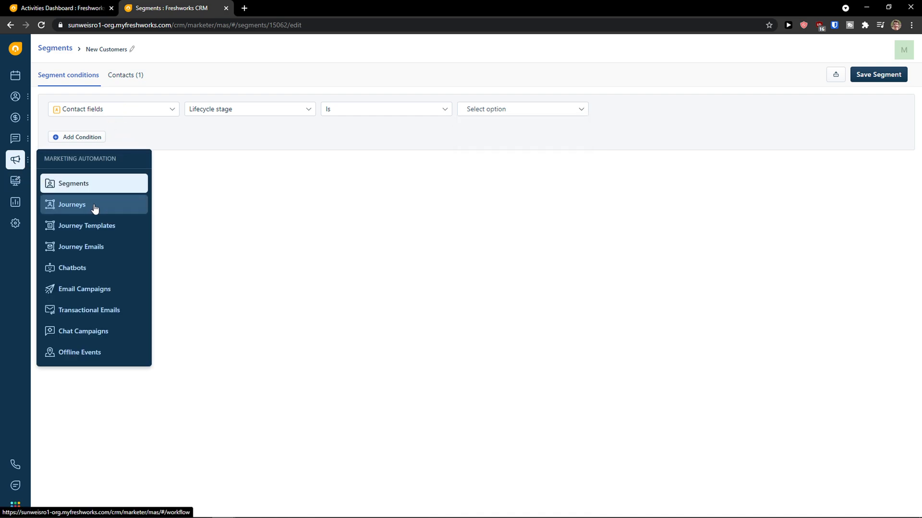
pyautogui.click(72, 205)
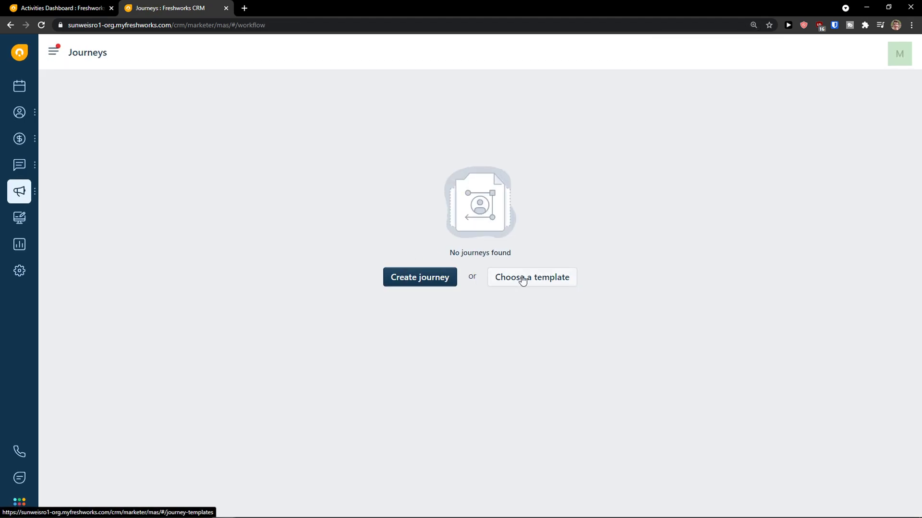
pyautogui.click(532, 277)
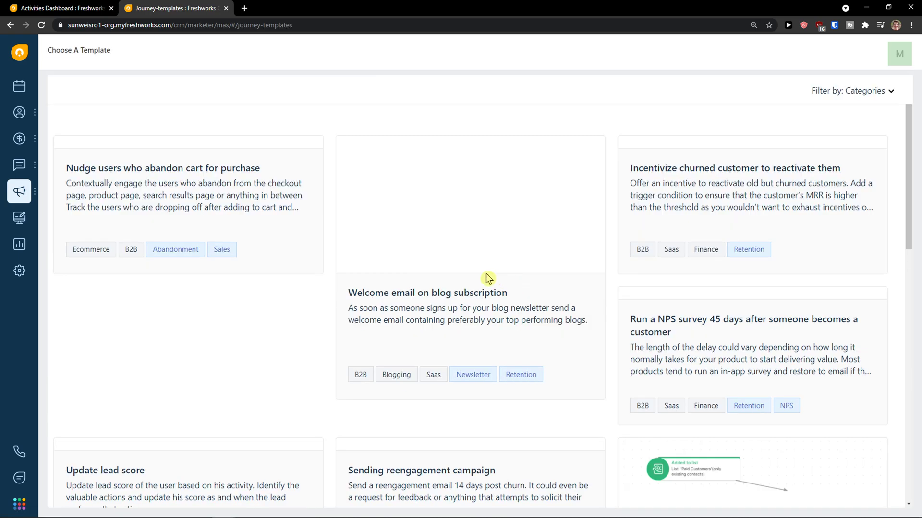
pyautogui.scroll(-3)
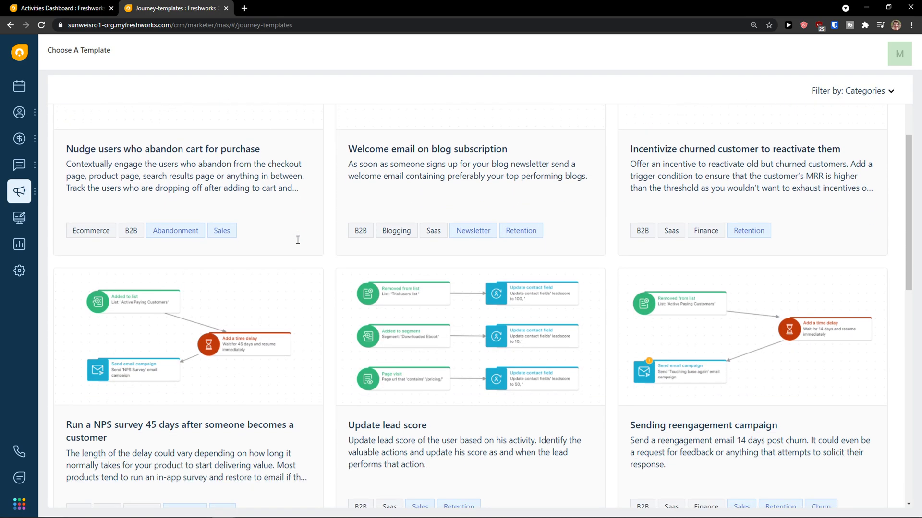
pyautogui.scroll(-3)
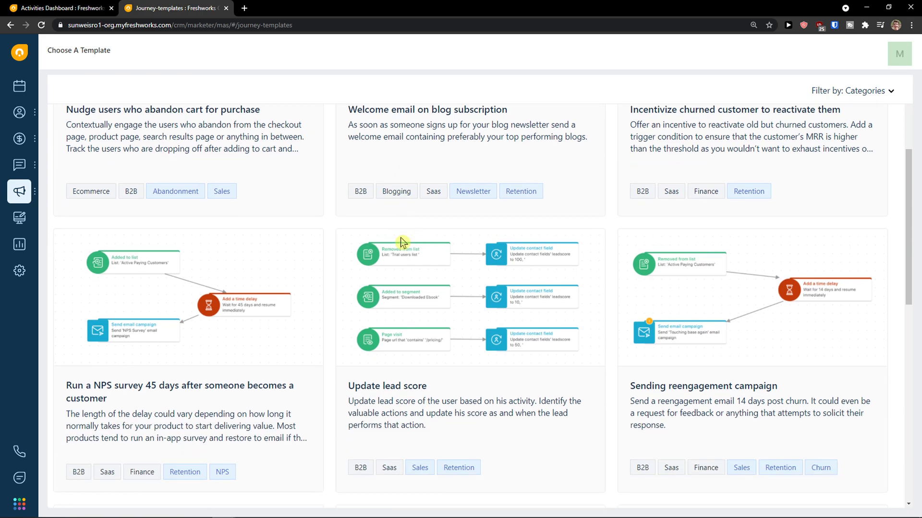
pyautogui.scroll(-3)
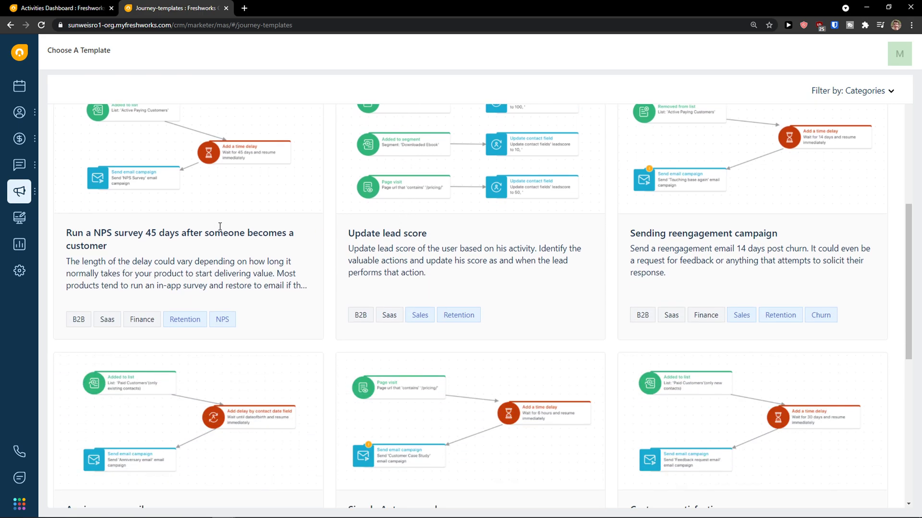
pyautogui.scroll(-3)
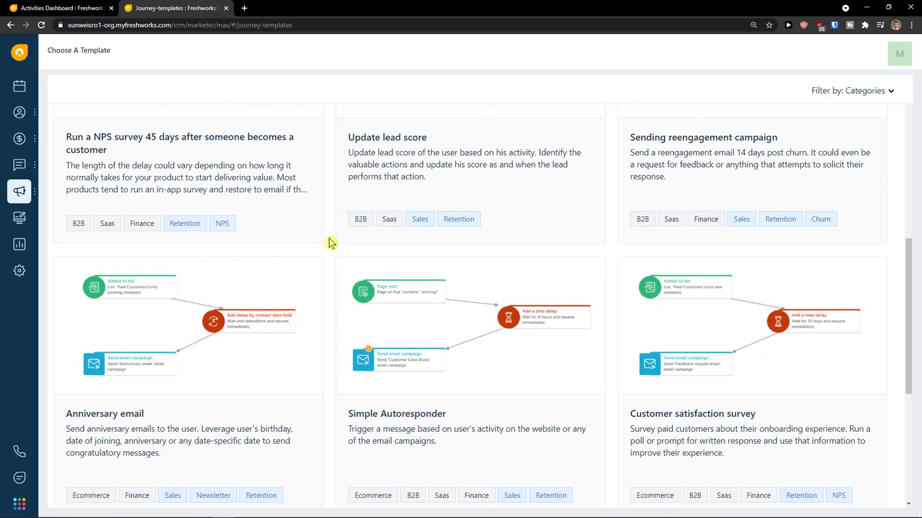
pyautogui.scroll(-3)
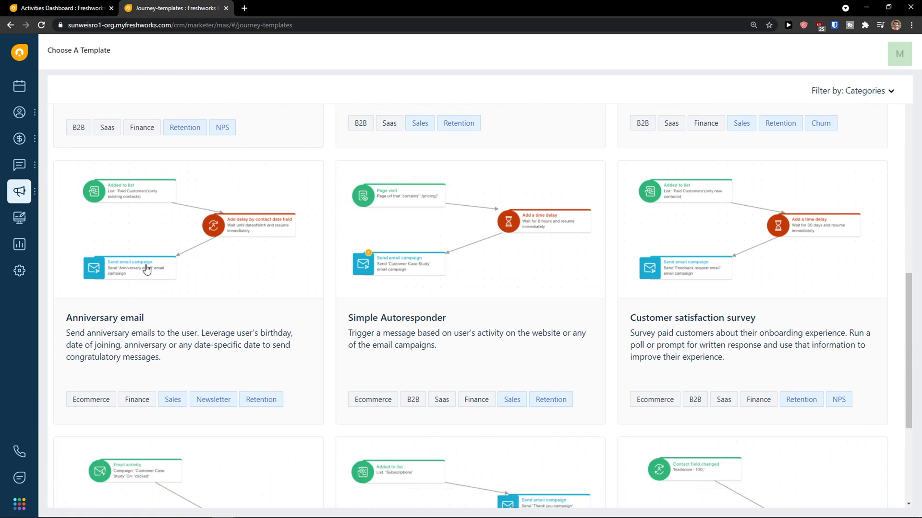
# - Clone the Anniversary email template as draft journey 'Copy of Anniversary email'
pyautogui.click(146, 269)
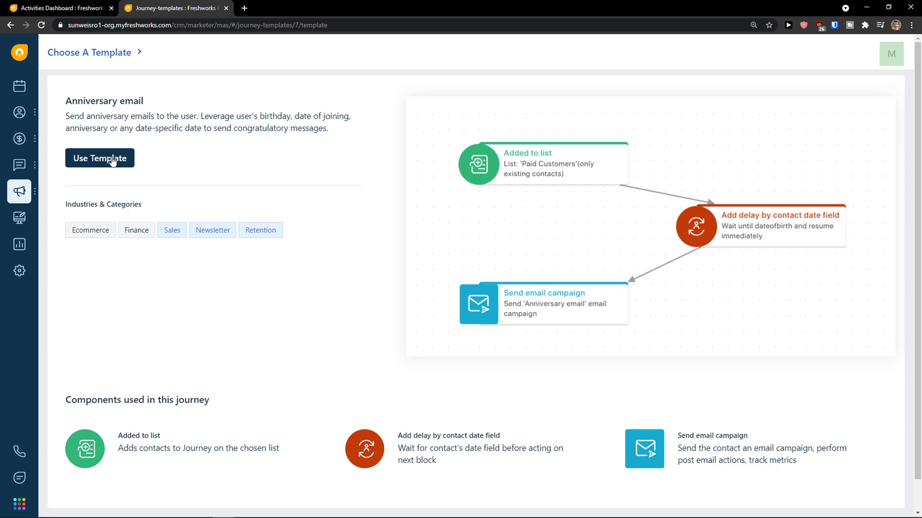
pyautogui.click(99, 157)
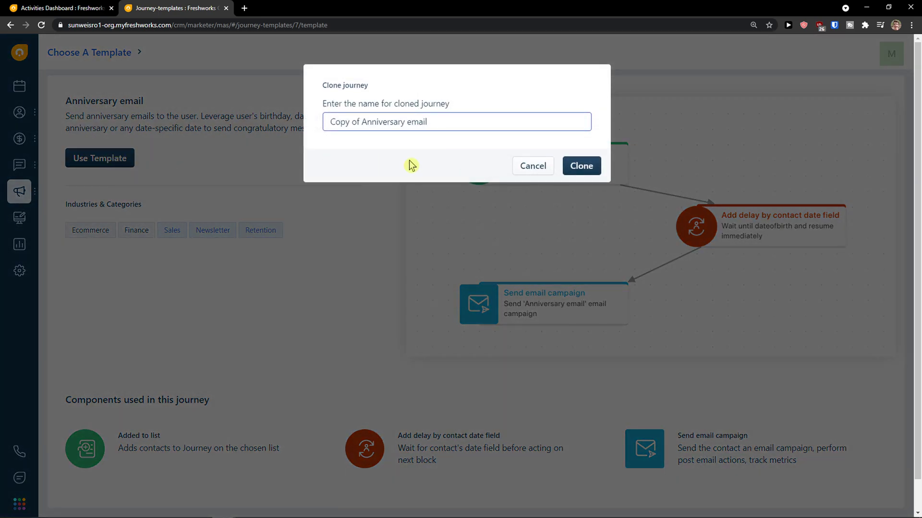
pyautogui.click(582, 165)
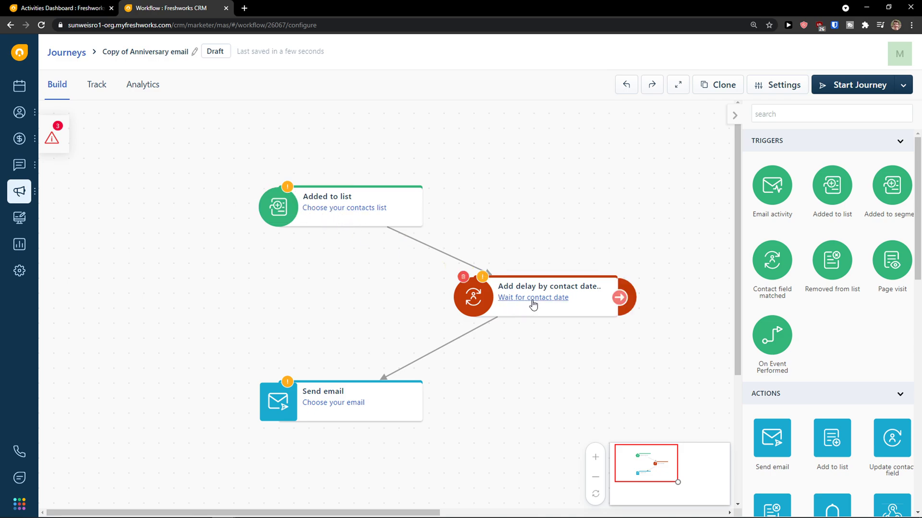
pyautogui.moveTo(532, 299)
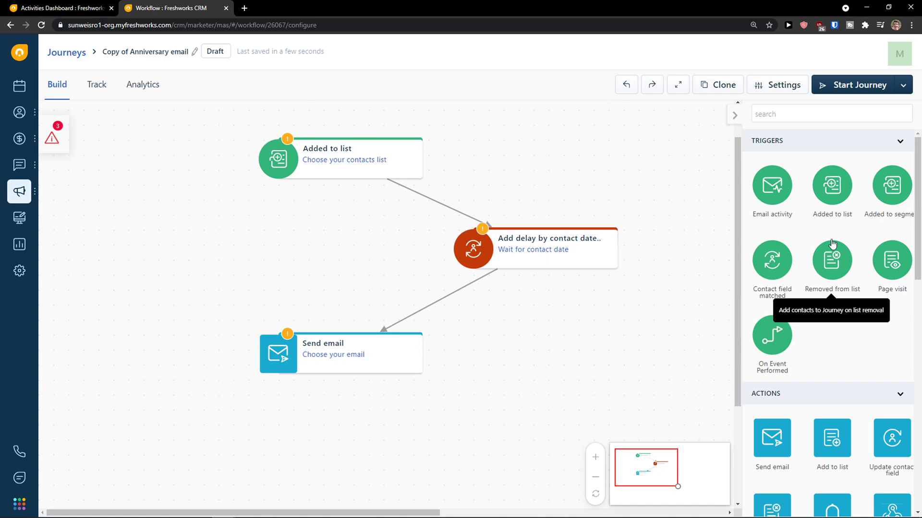
pyautogui.moveTo(773, 186)
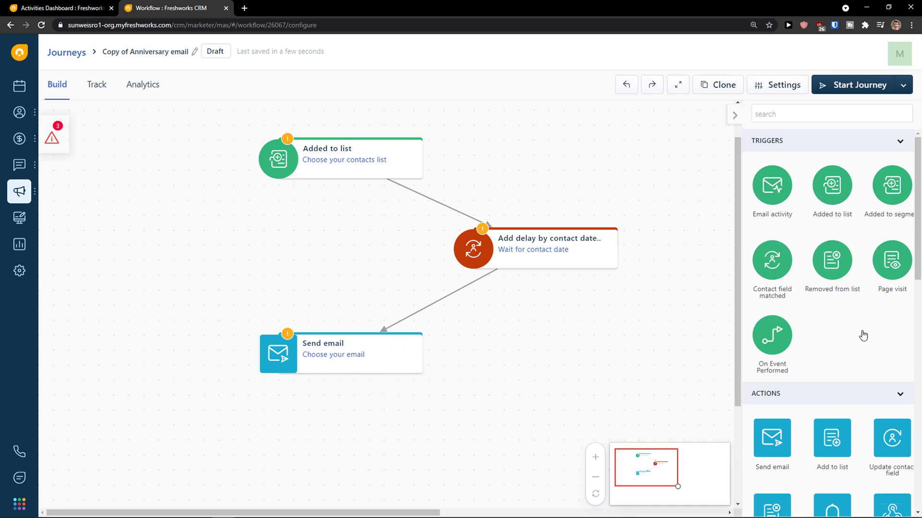
pyautogui.moveTo(412, 179)
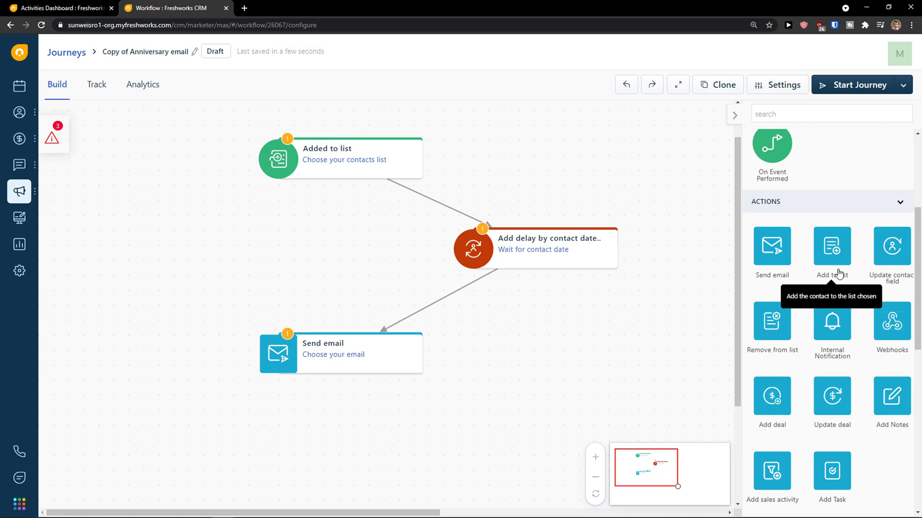
# - Look through the Triggers/Actions/Conditions panel of the journey builder
pyautogui.scroll(-3)
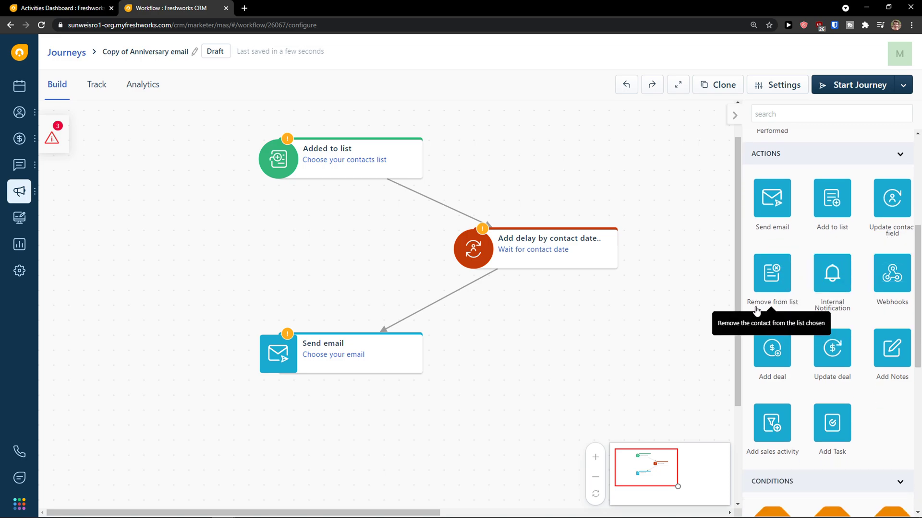
pyautogui.scroll(-3)
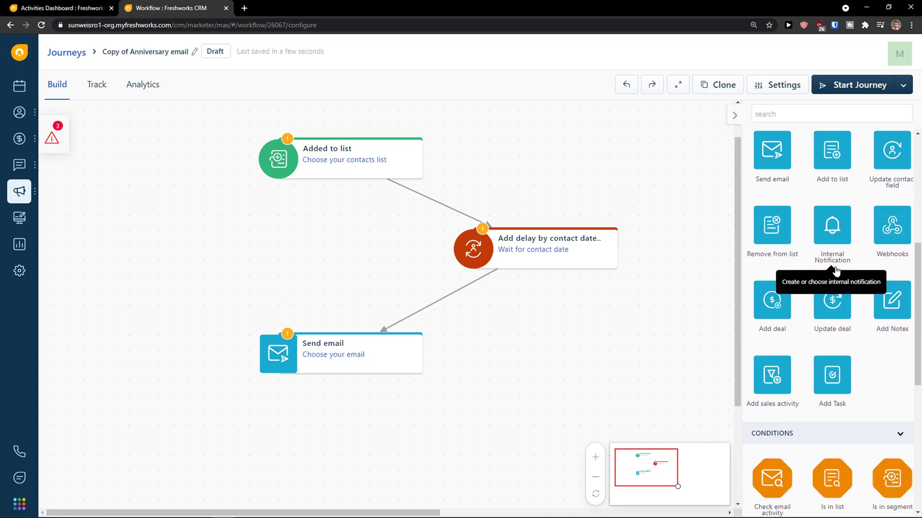
pyautogui.scroll(-3)
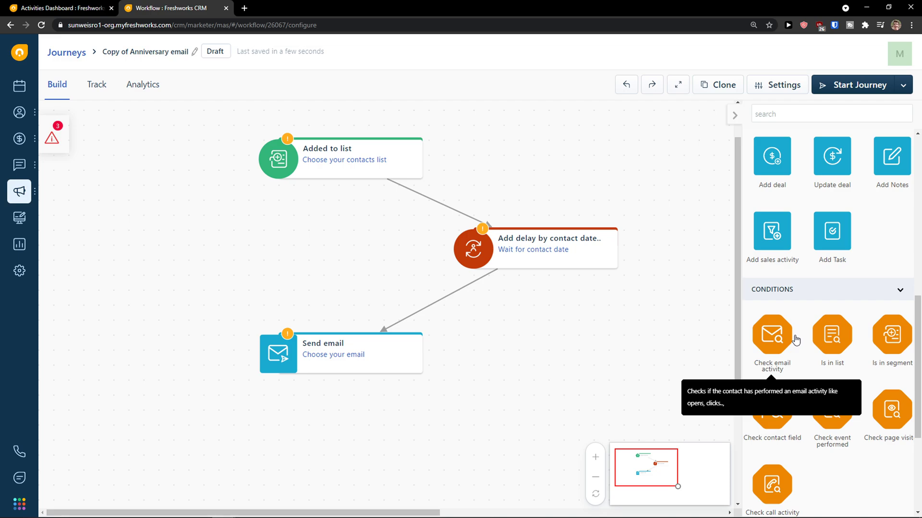
pyautogui.scroll(-3)
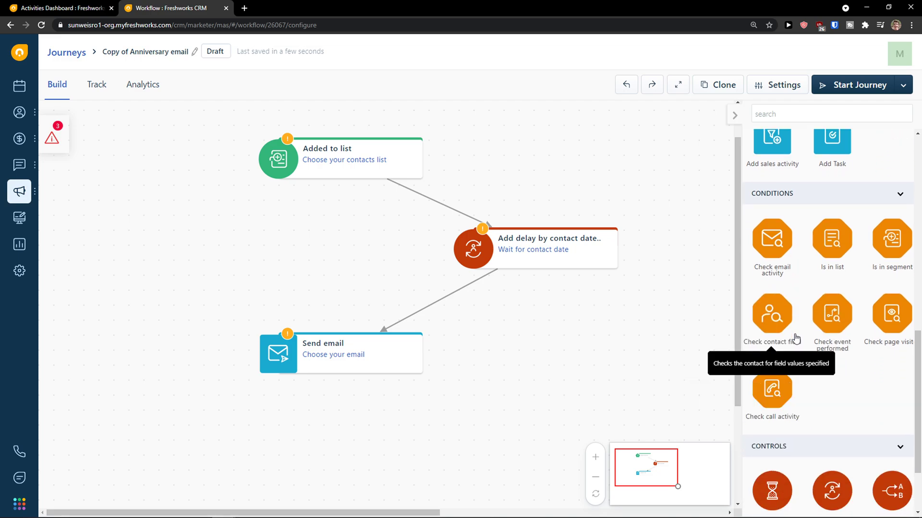
pyautogui.scroll(-3)
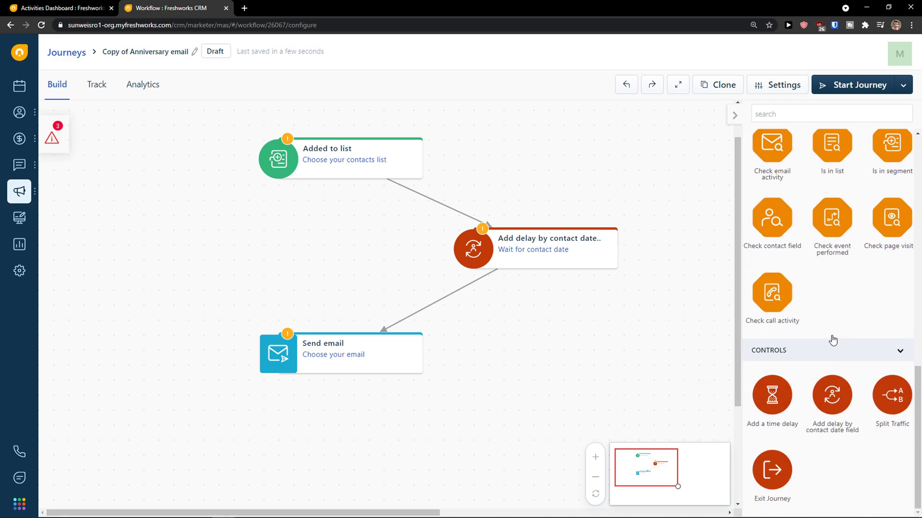
pyautogui.moveTo(827, 338)
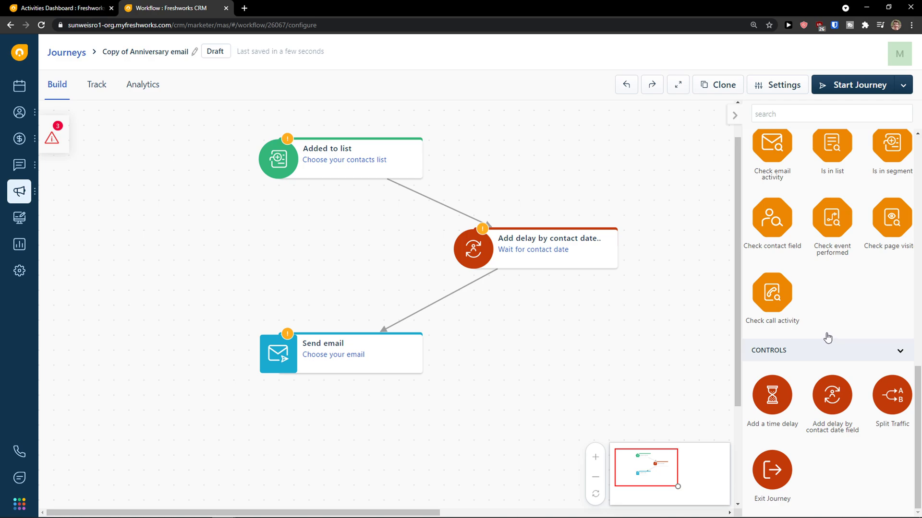
pyautogui.moveTo(818, 337)
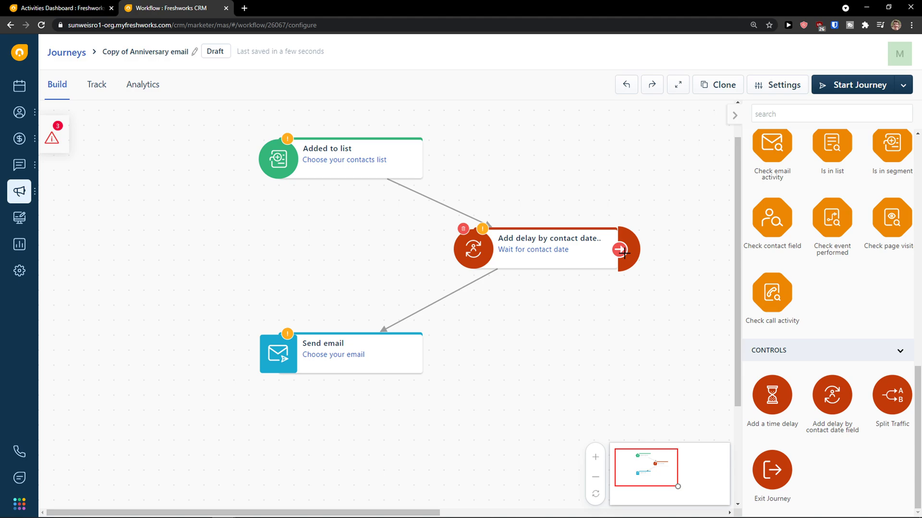
pyautogui.moveTo(419, 352)
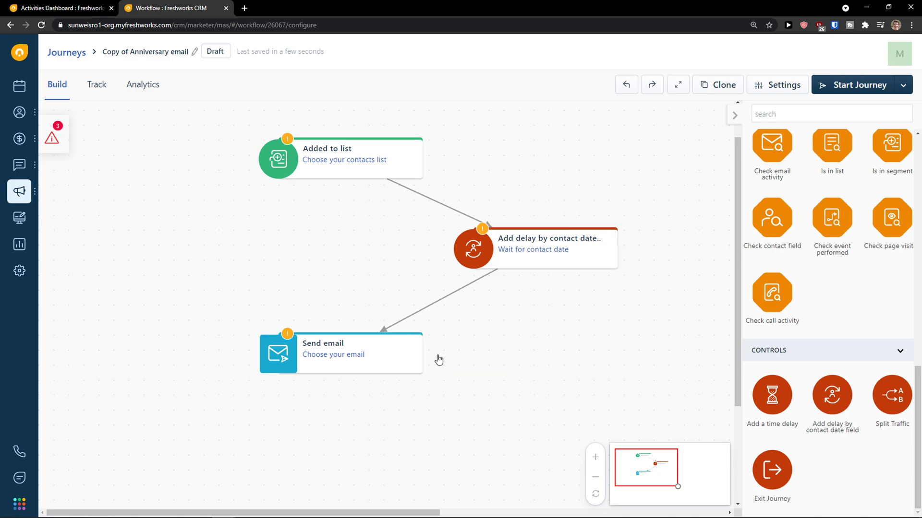
pyautogui.moveTo(435, 347)
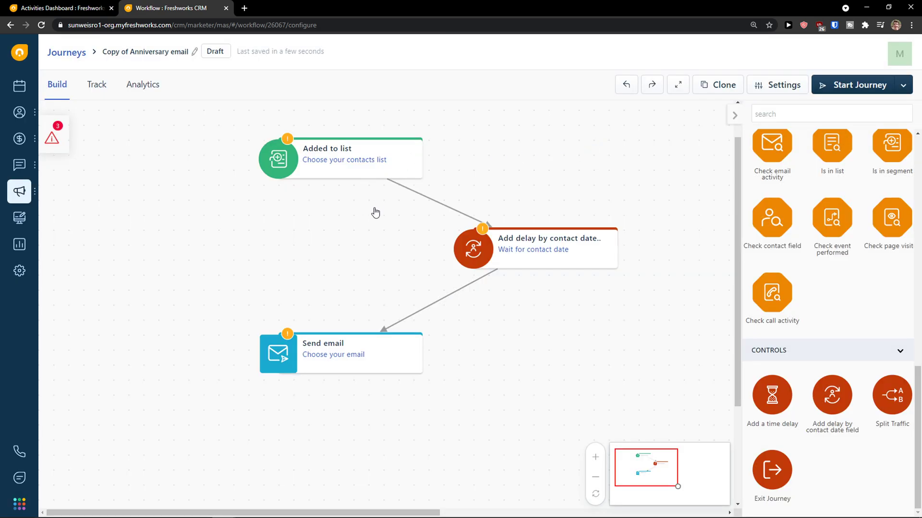
# - Open the Send email step's email picker and cancel without choosing an email
pyautogui.click(334, 354)
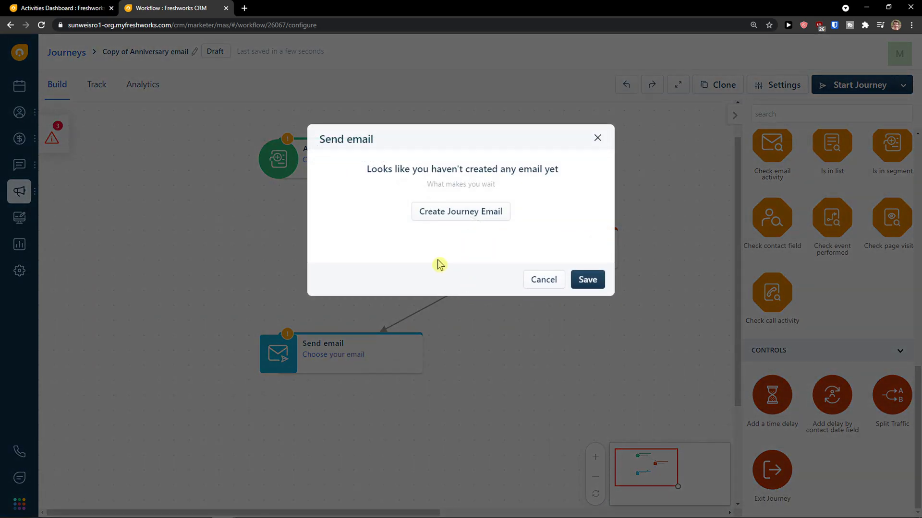
pyautogui.click(543, 280)
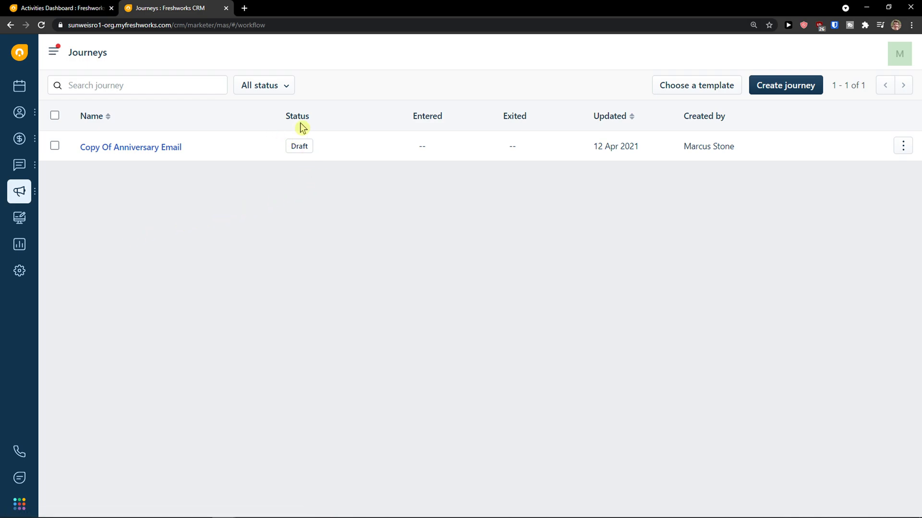
pyautogui.moveTo(537, 174)
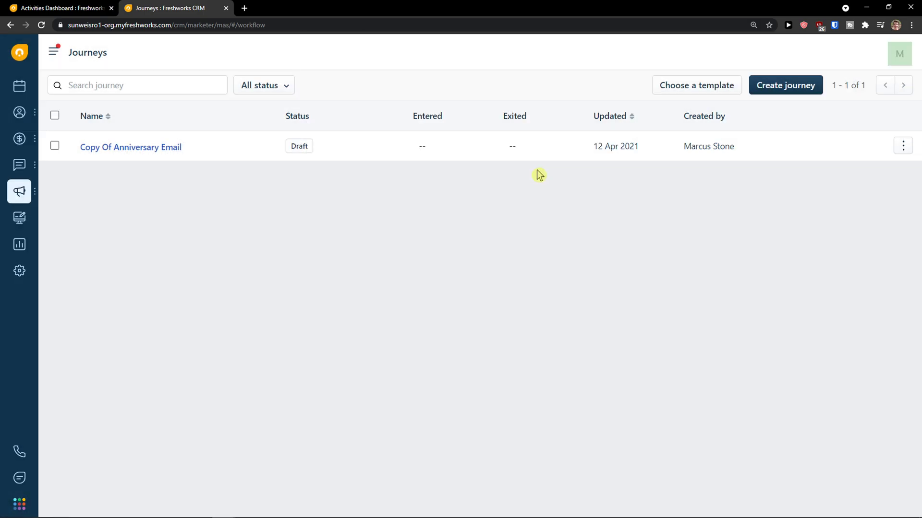
# - Browse the journey template gallery before landing on the empty Journey Emails page
pyautogui.click(697, 85)
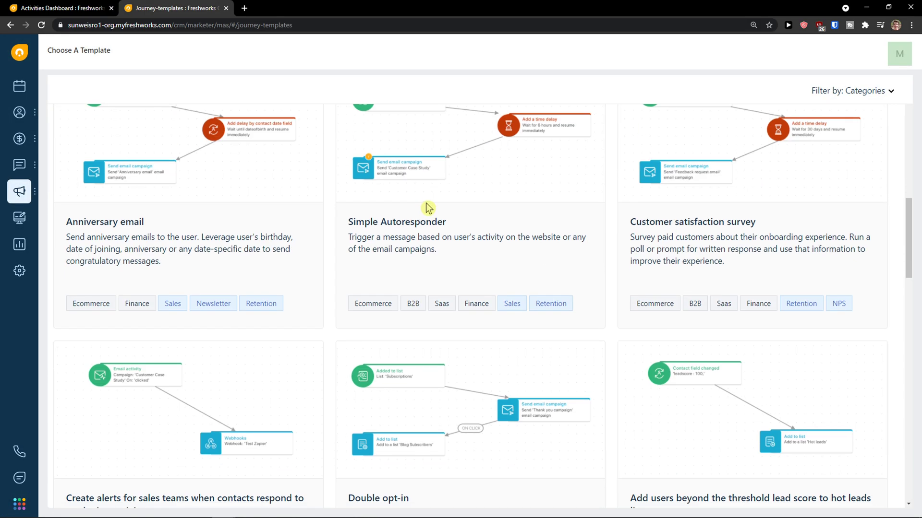
pyautogui.scroll(-3)
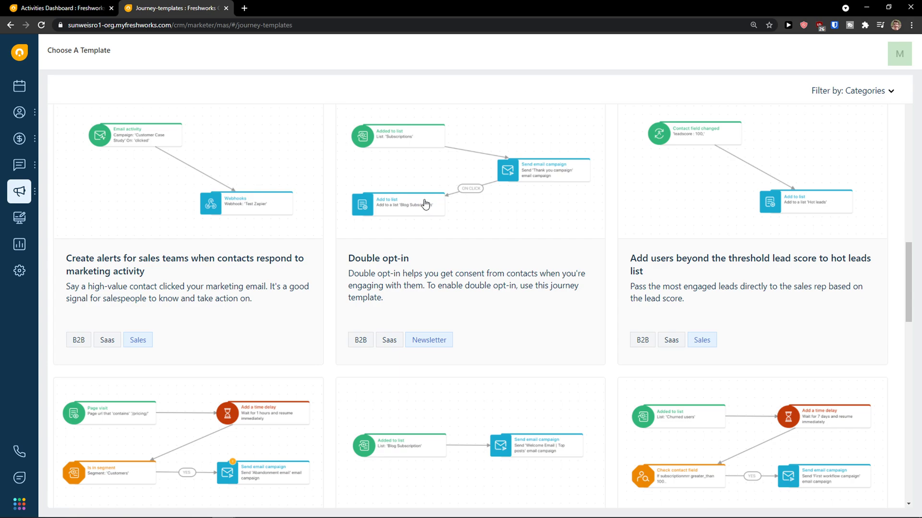
pyautogui.scroll(-3)
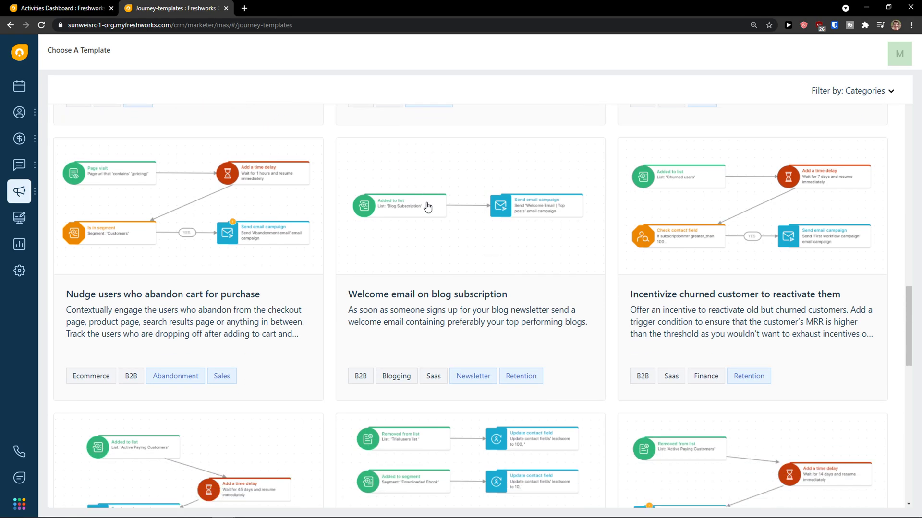
pyautogui.scroll(-3)
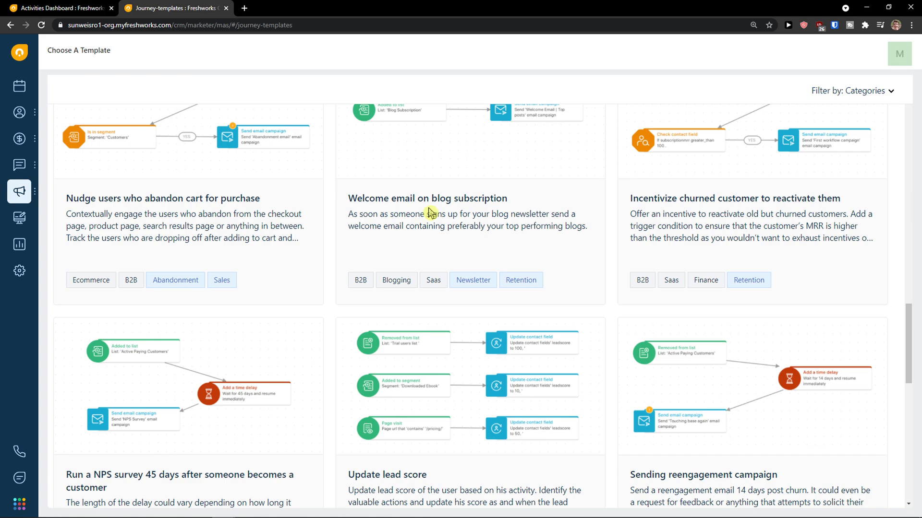
pyautogui.scroll(-3)
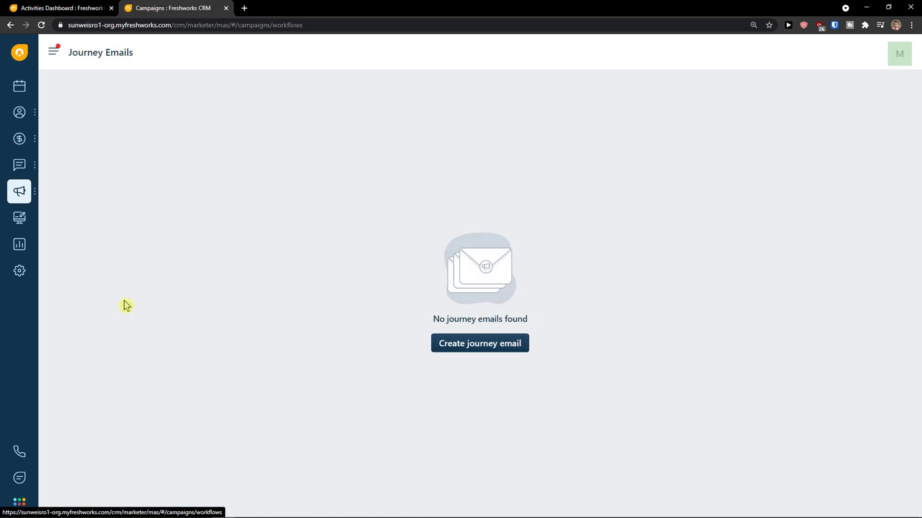
# - Create journey email 'My email' with Newsletter as its subscription type
pyautogui.click(480, 343)
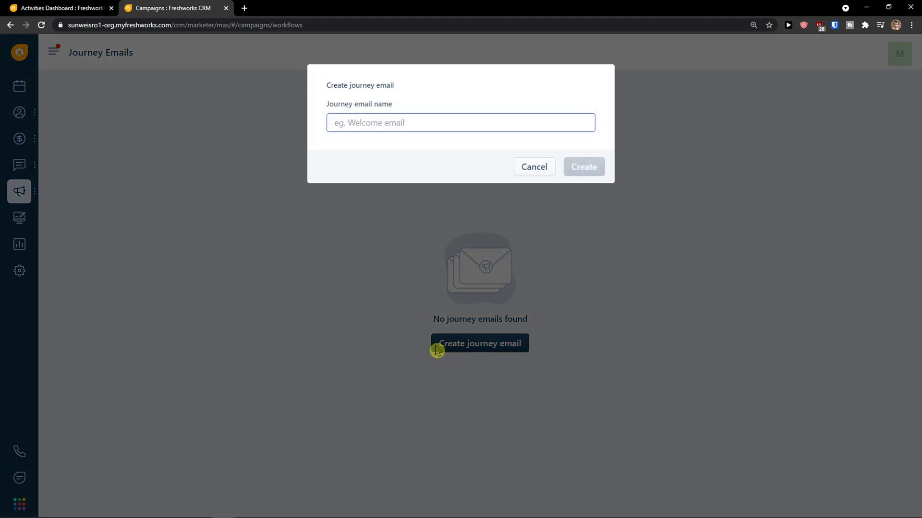
pyautogui.write('My email')
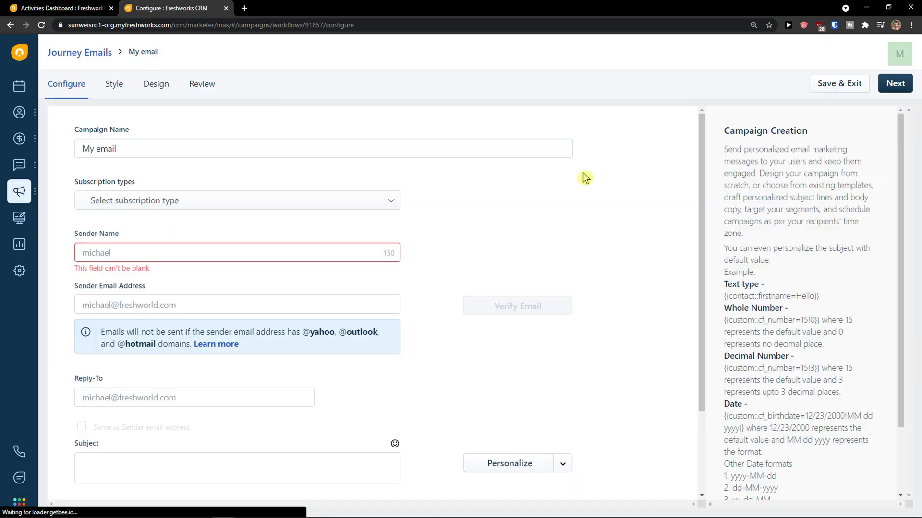
pyautogui.click(236, 201)
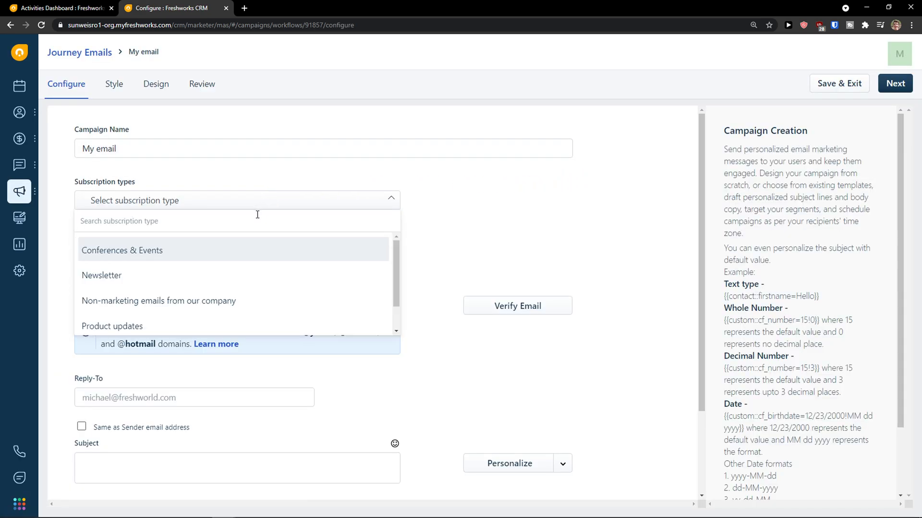
pyautogui.scroll(-3)
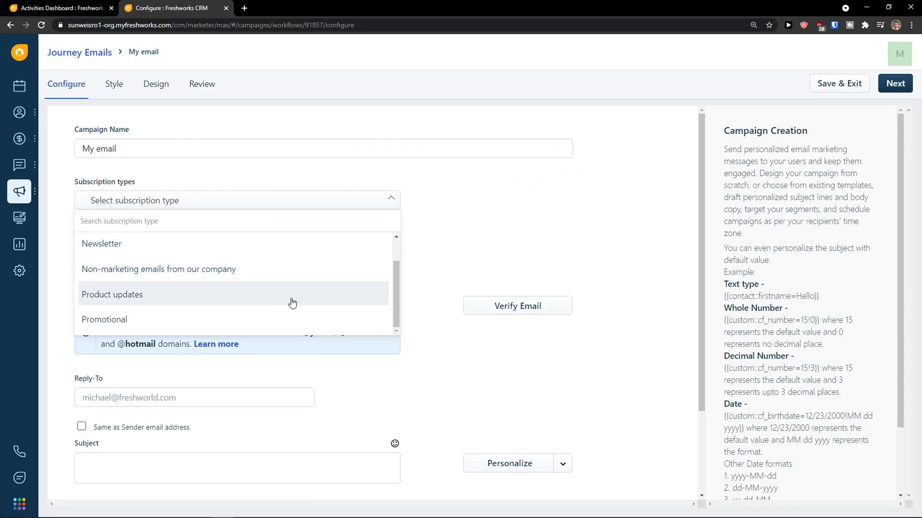
pyautogui.click(102, 244)
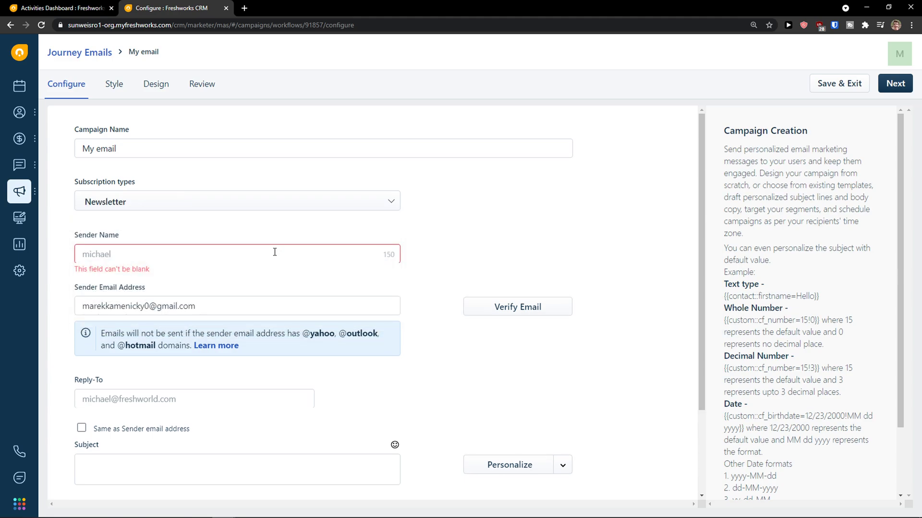
# - Set the sender name to Marcus and move on to the Style settings
pyautogui.write('Marcus')
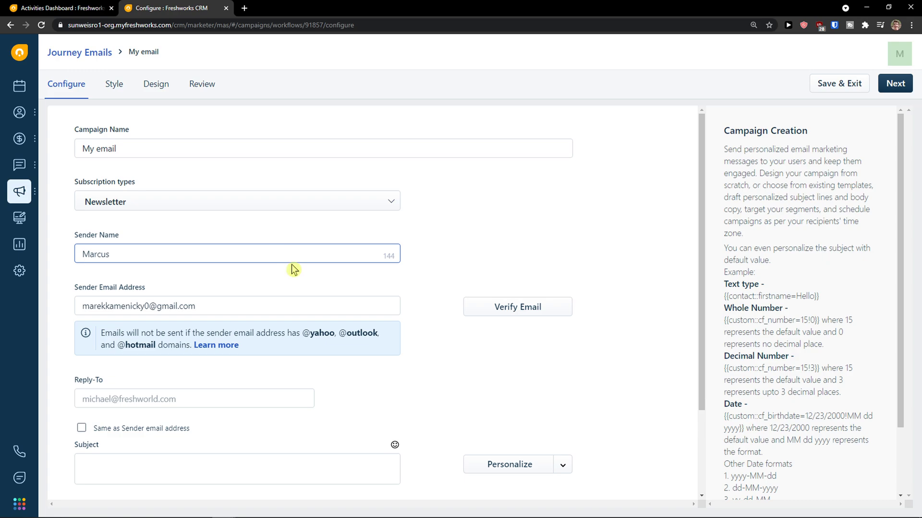
pyautogui.scroll(-3)
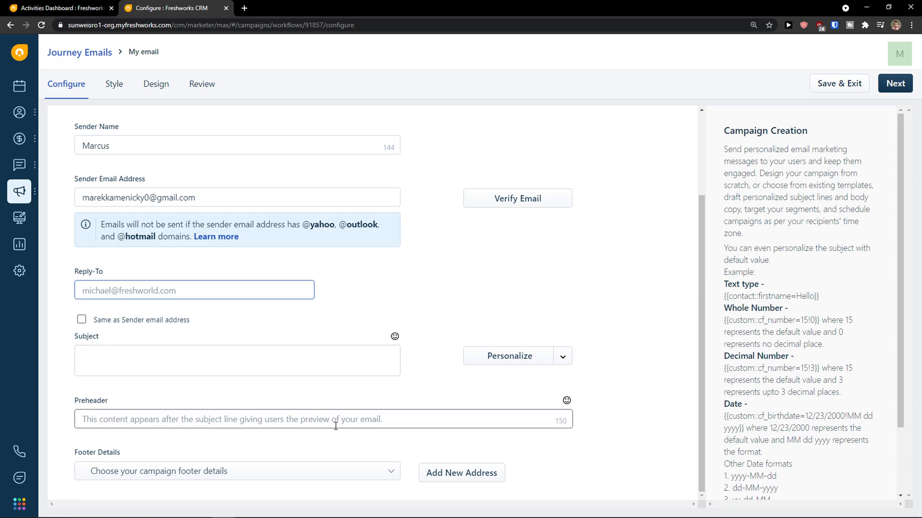
pyautogui.moveTo(281, 186)
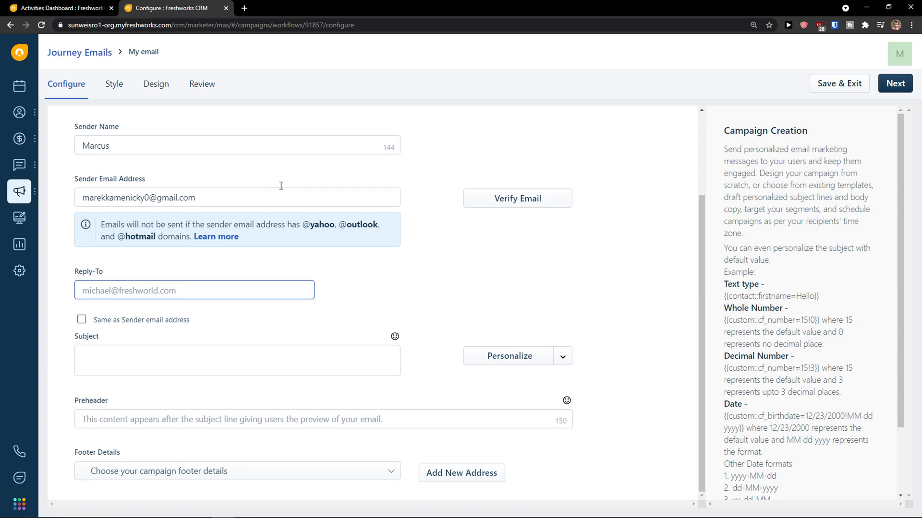
pyautogui.click(114, 84)
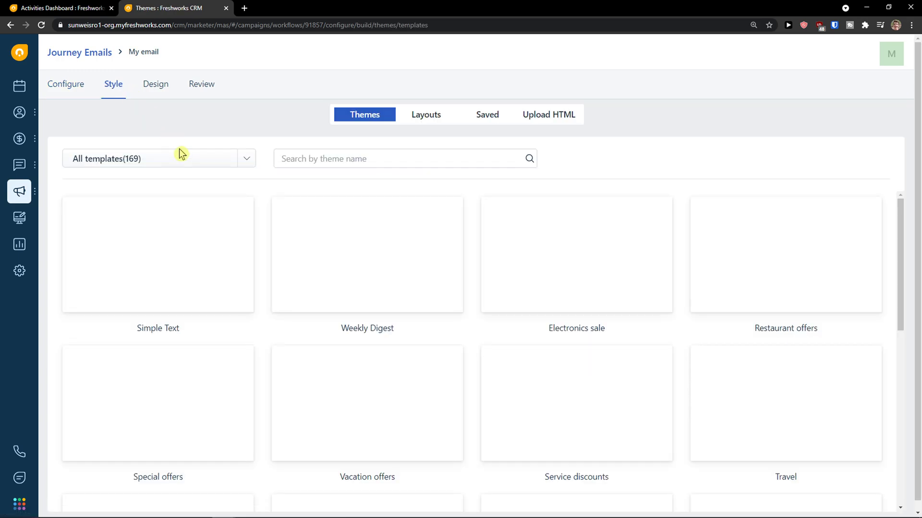
pyautogui.moveTo(251, 244)
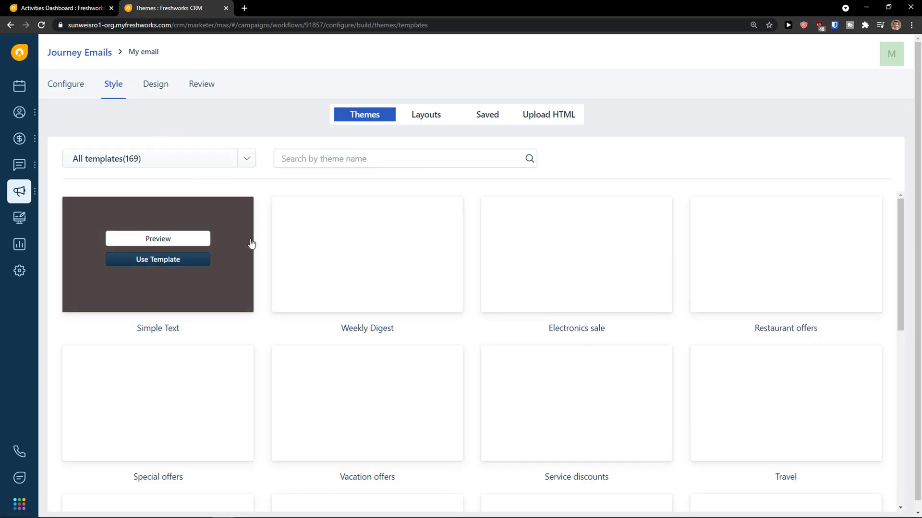
# - Compare the Themes and Layouts galleries, settling on themes
pyautogui.click(427, 116)
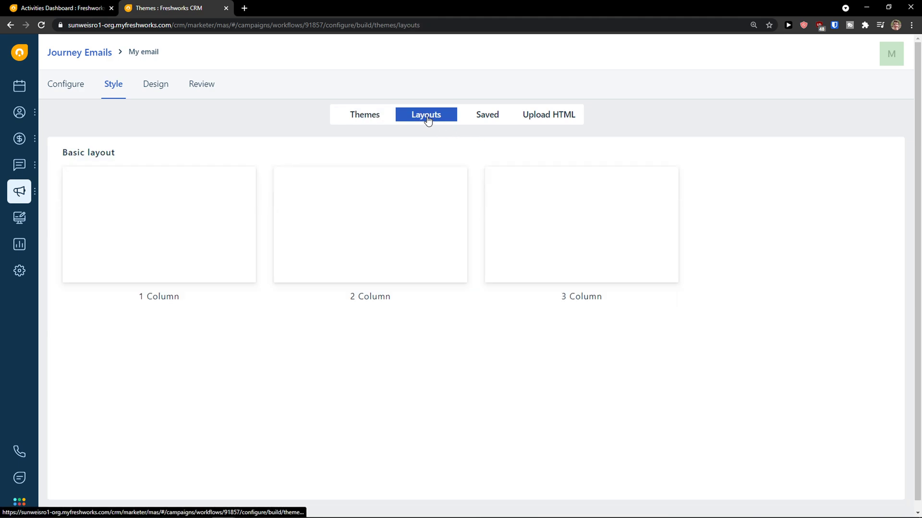
pyautogui.click(365, 115)
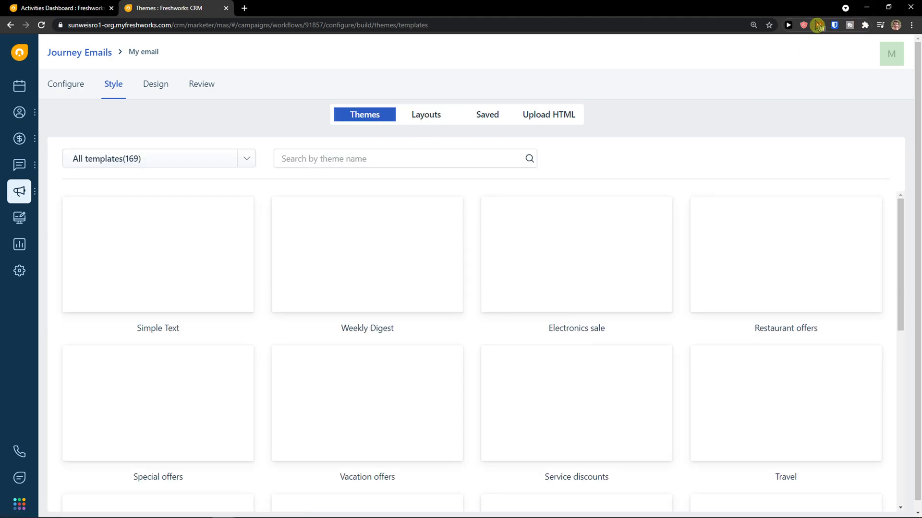
pyautogui.click(426, 114)
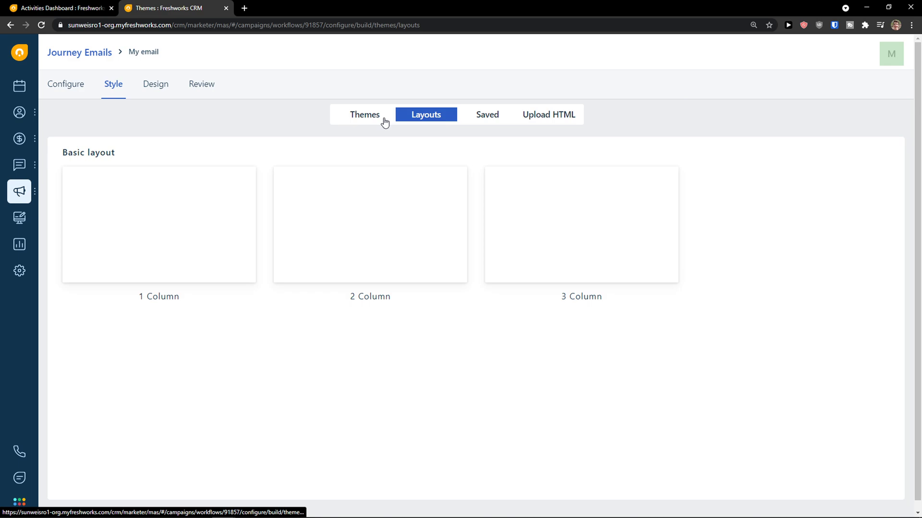
pyautogui.click(364, 115)
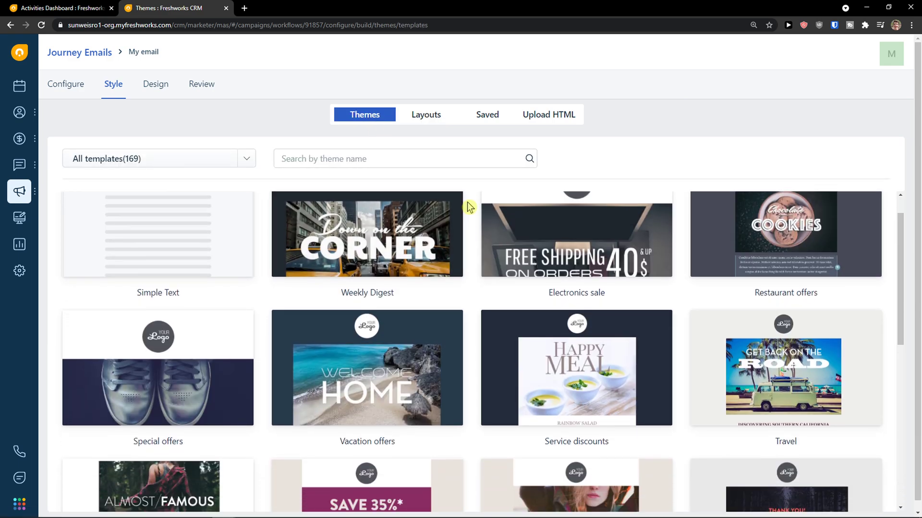
pyautogui.scroll(-3)
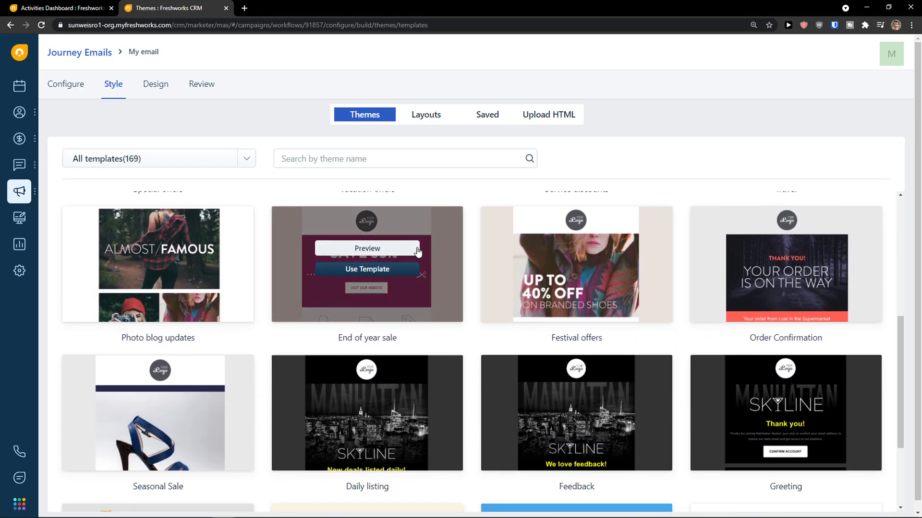
# - Preview the End of year sale theme and apply it to the email
pyautogui.click(367, 248)
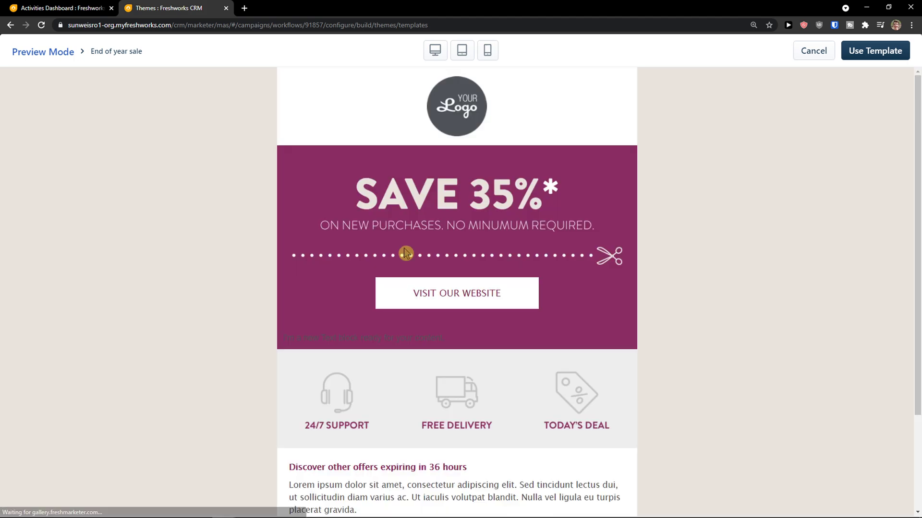
pyautogui.scroll(-3)
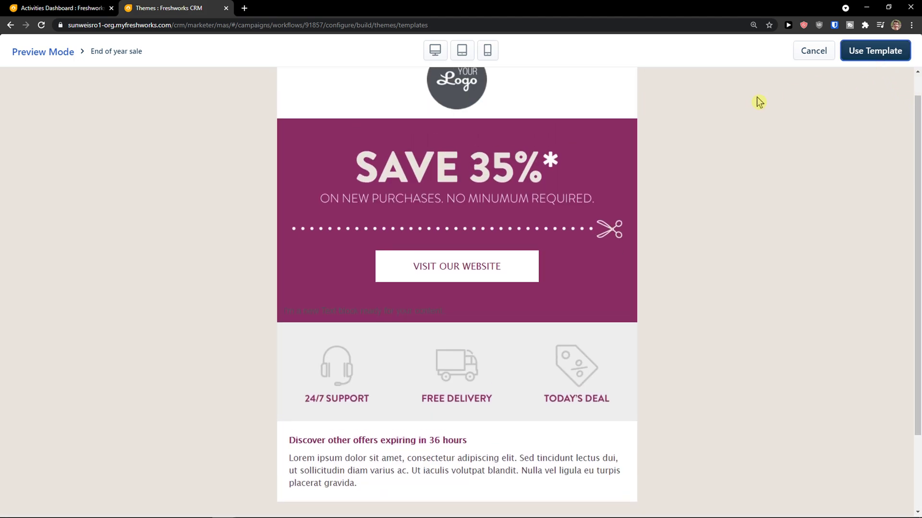
pyautogui.click(875, 50)
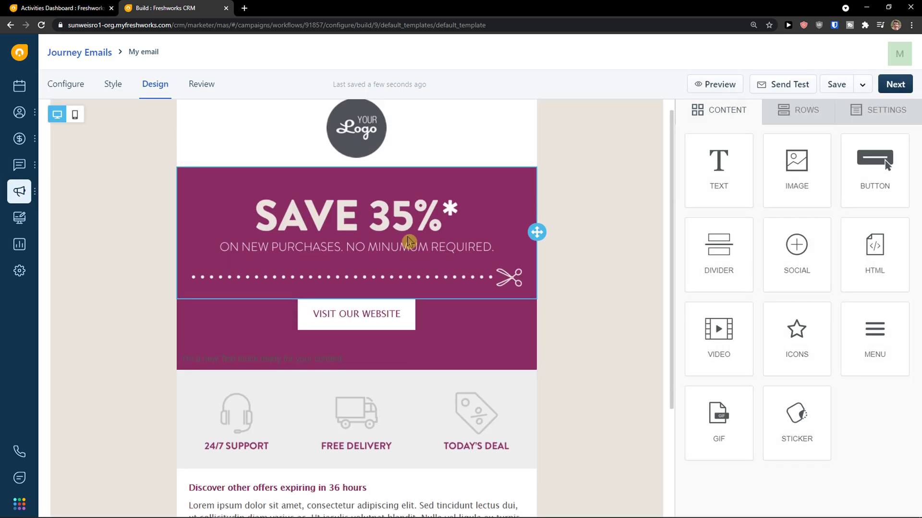
# - Add an empty image block below the discount banner and proceed to the Review summary
pyautogui.scroll(-3)
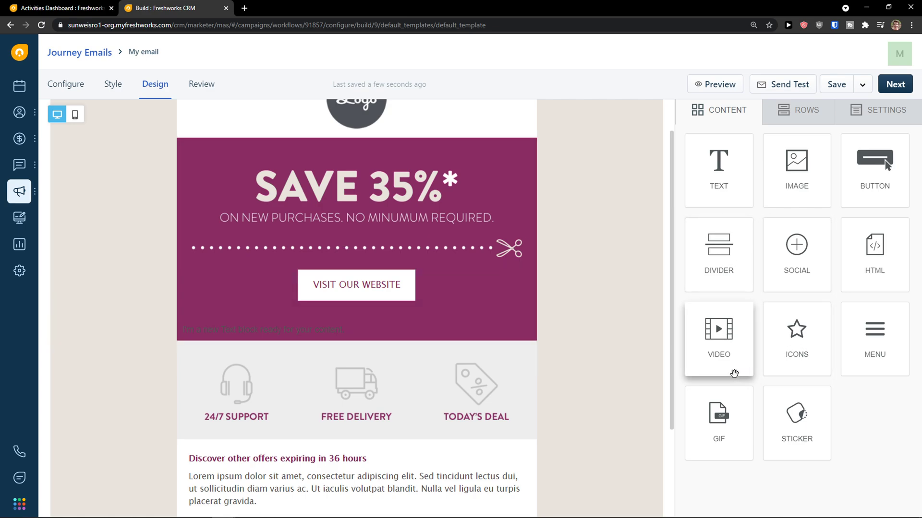
pyautogui.click(796, 110)
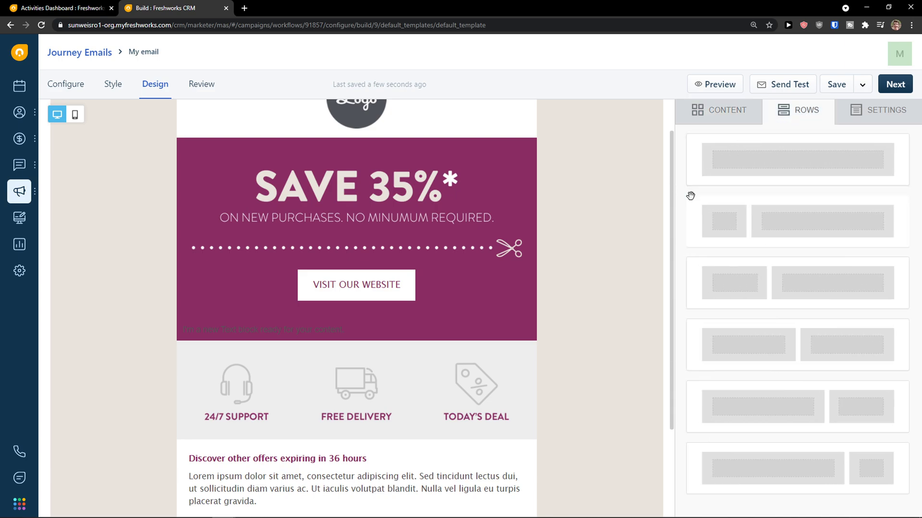
pyautogui.click(719, 109)
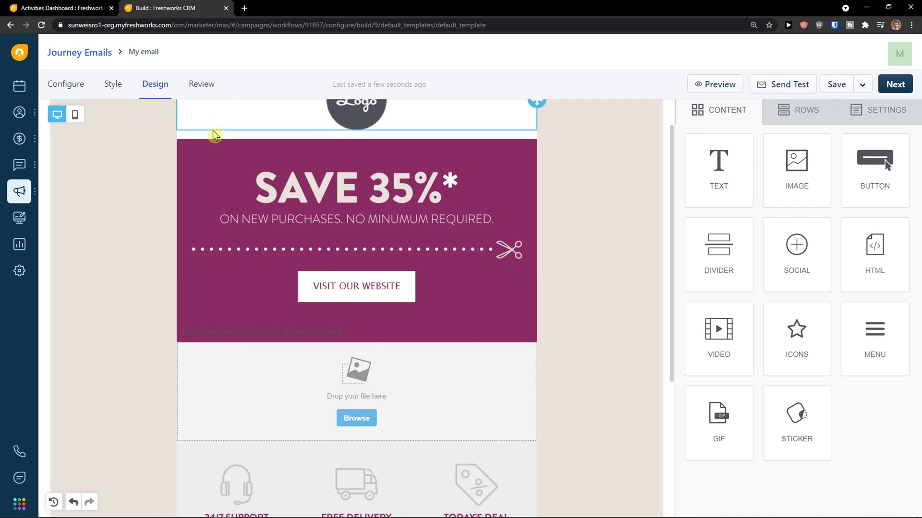
pyautogui.scroll(-3)
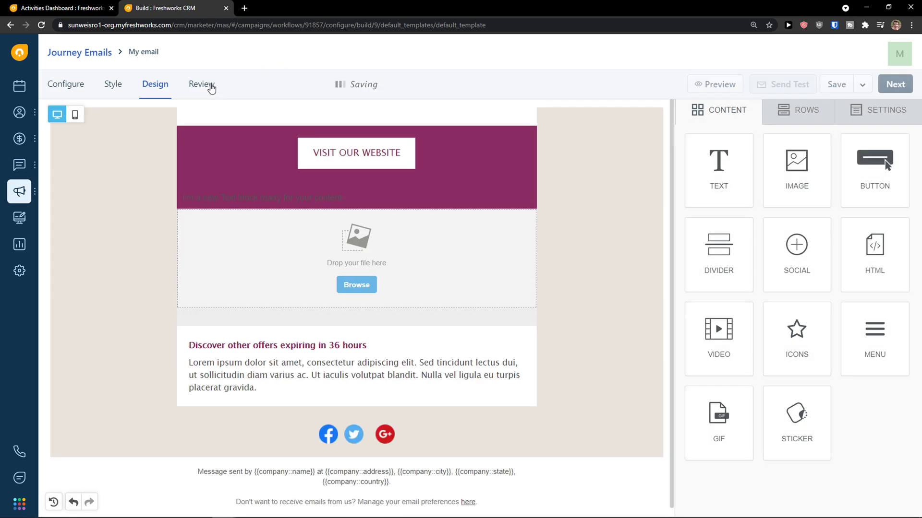
pyautogui.click(201, 85)
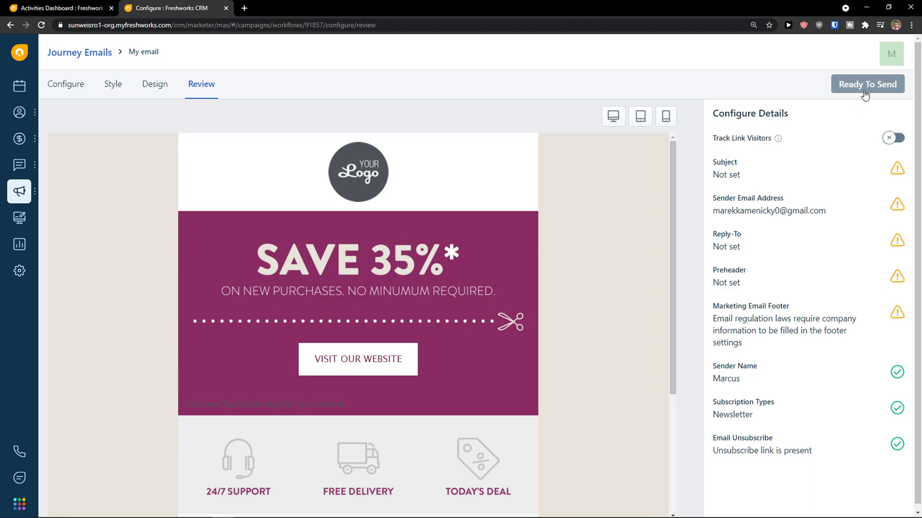
# - Go to Journey Emails via the Marketing Automation menu, where My Email shows as a draft
pyautogui.click(19, 191)
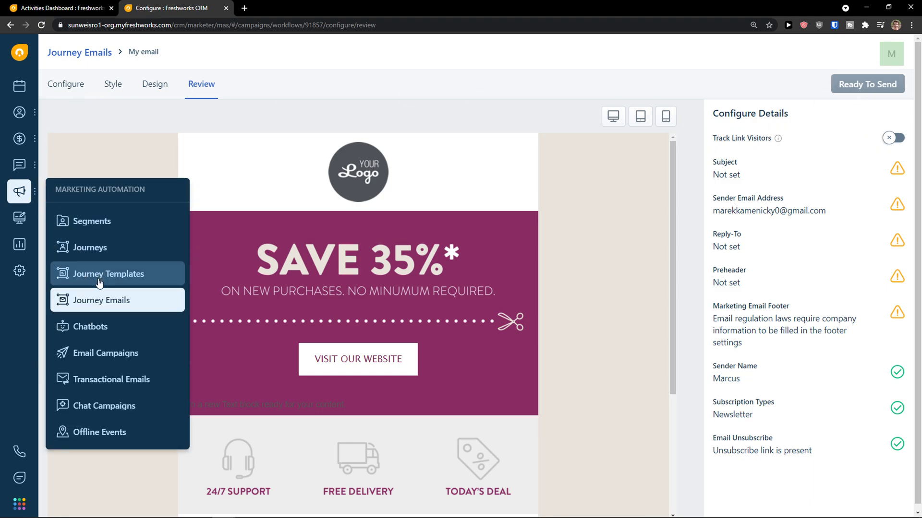
pyautogui.click(102, 299)
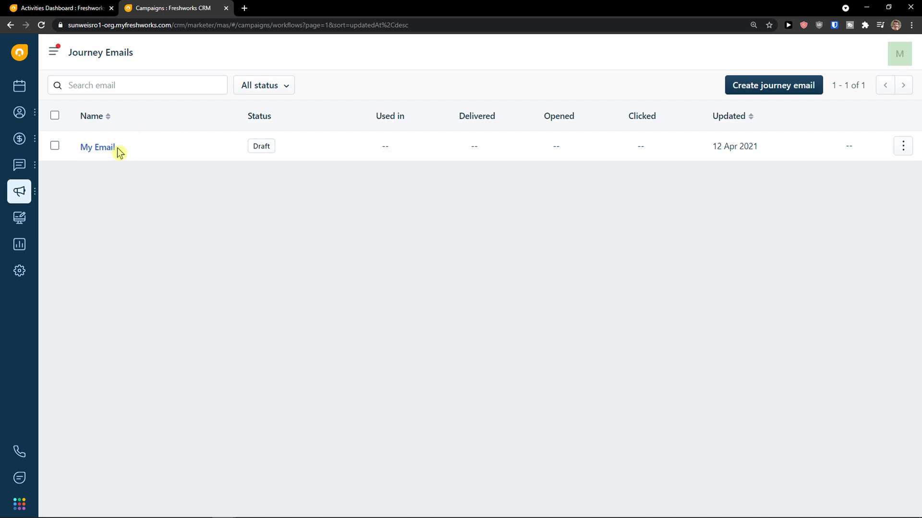
pyautogui.moveTo(67, 177)
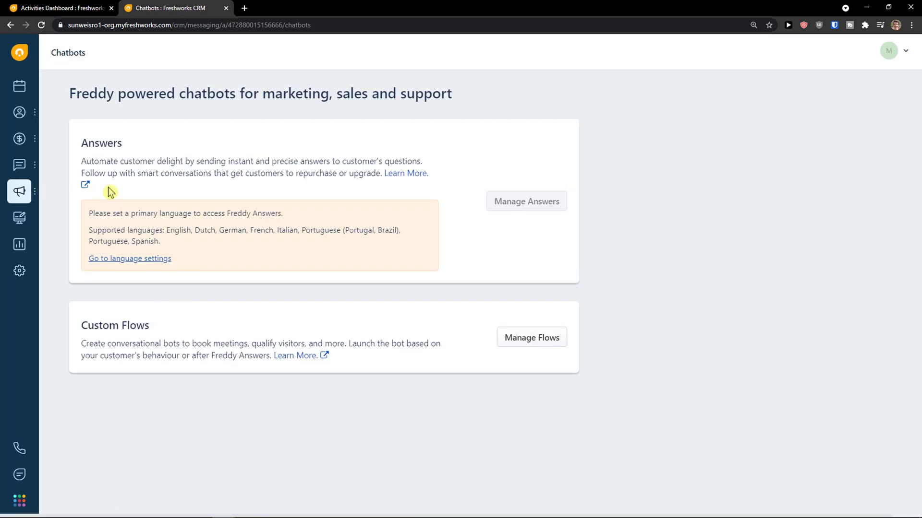
pyautogui.moveTo(117, 211)
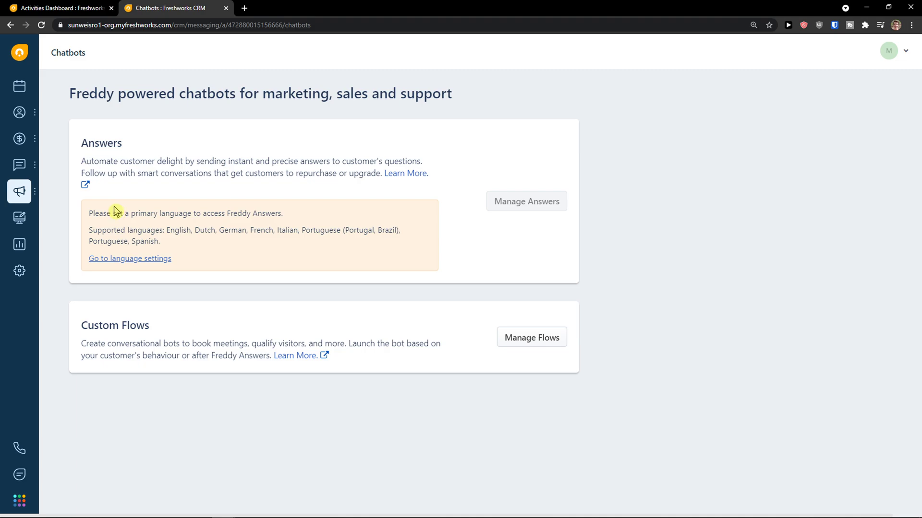
pyautogui.moveTo(460, 329)
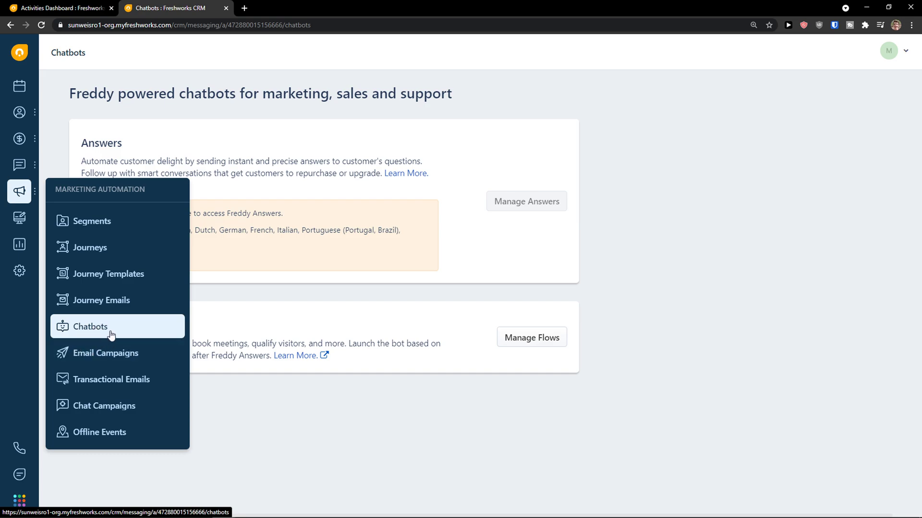
pyautogui.moveTo(100, 353)
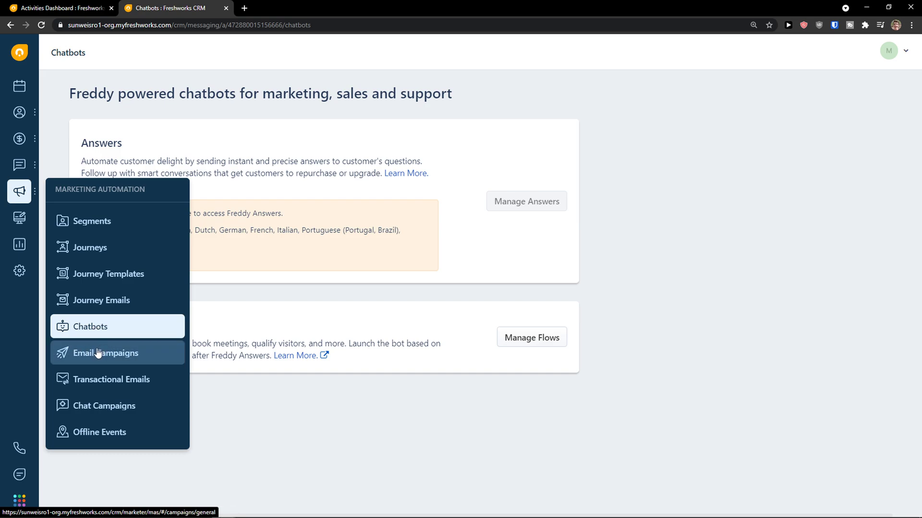
# - Create an email campaign named 'Summer Sale Promotion' from the Email Campaigns page, reaching its configuration form
pyautogui.click(105, 354)
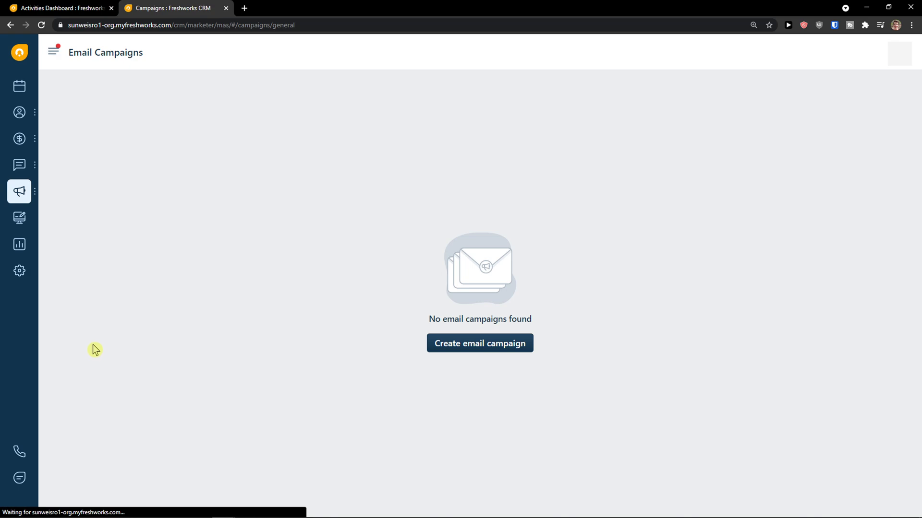
pyautogui.click(480, 343)
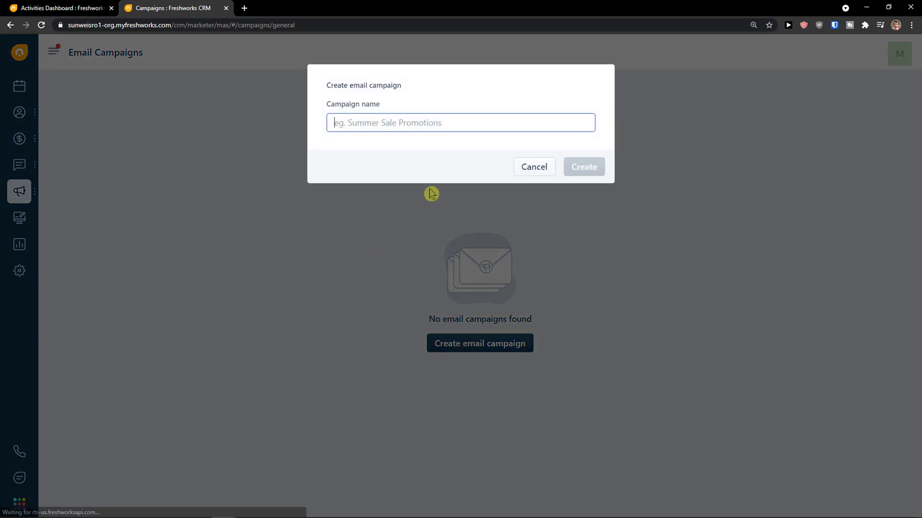
pyautogui.write('Summer Sale Prom')
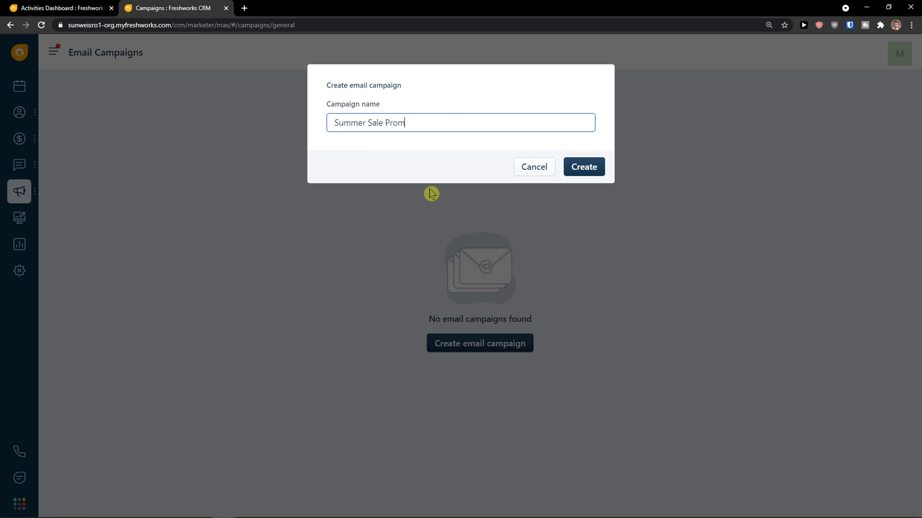
pyautogui.click(583, 167)
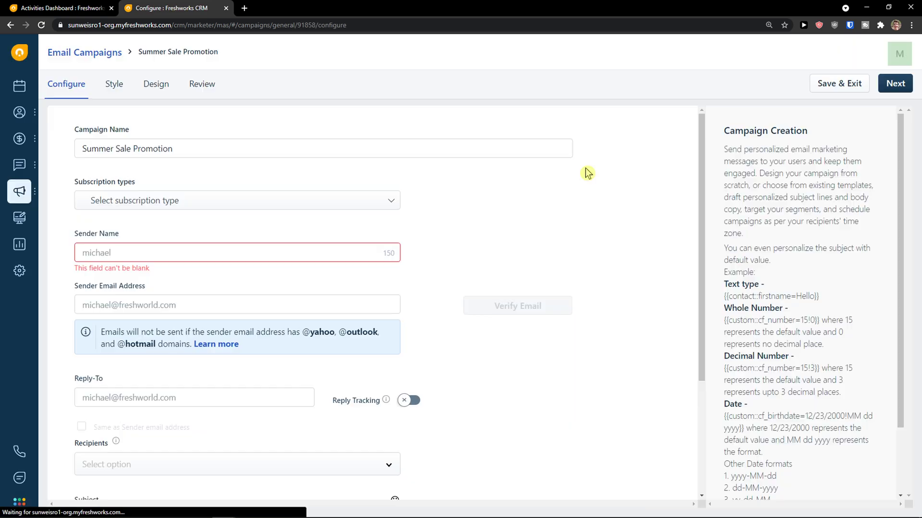
pyautogui.click(20, 191)
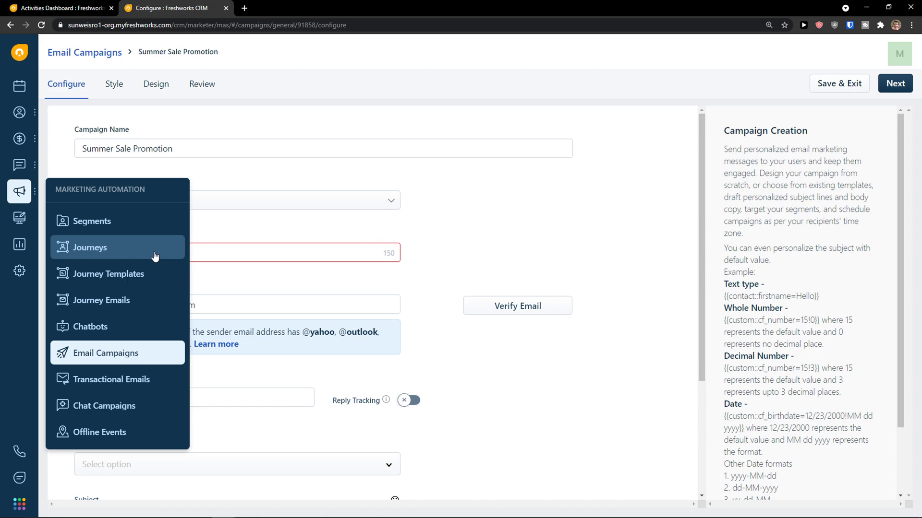
pyautogui.moveTo(145, 305)
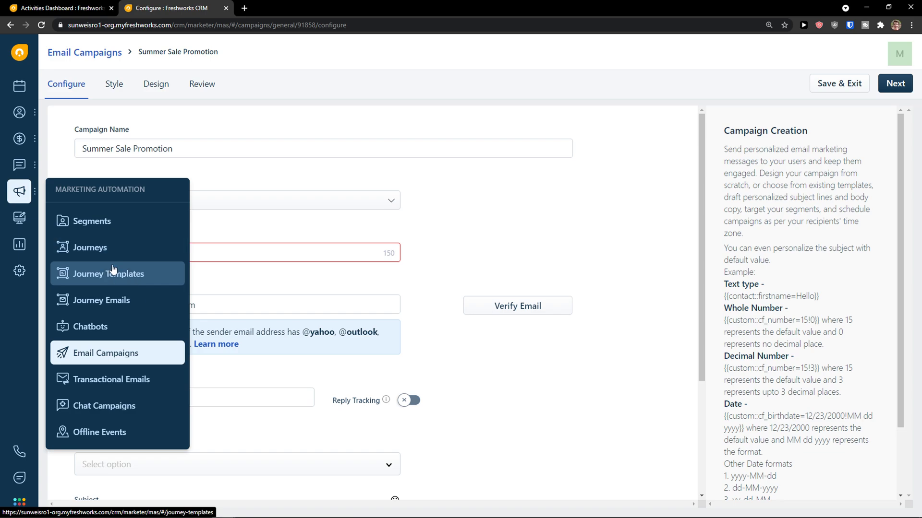
# - Browse the Journey Templates gallery, then return to the Email Campaigns list showing Summer Sale Promotion as a draft
pyautogui.click(107, 273)
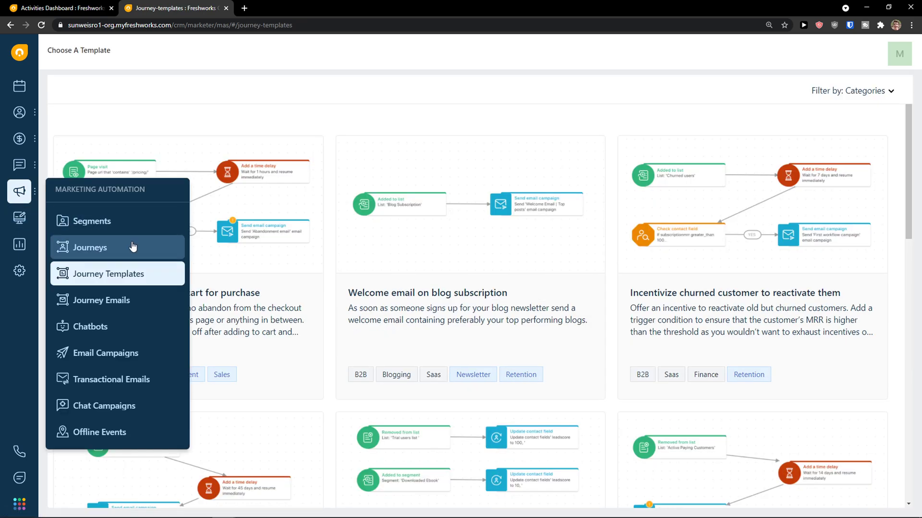
pyautogui.click(286, 273)
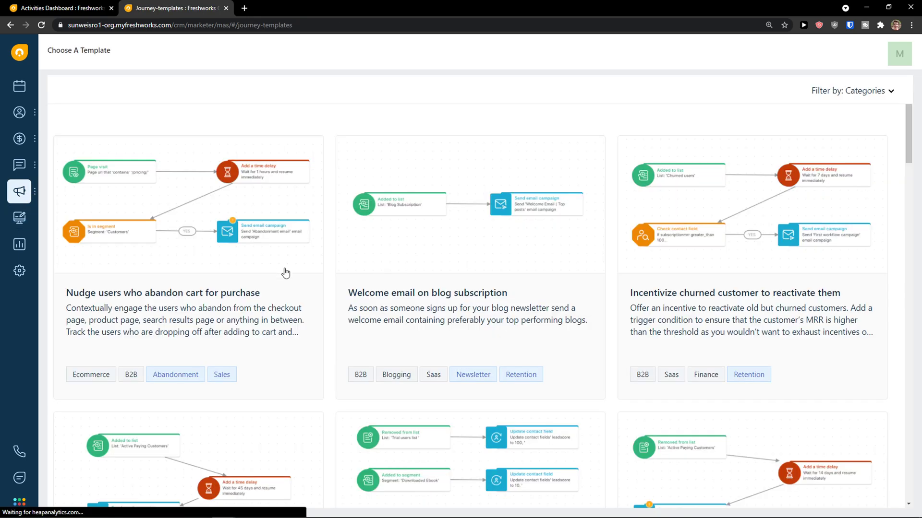
pyautogui.scroll(-3)
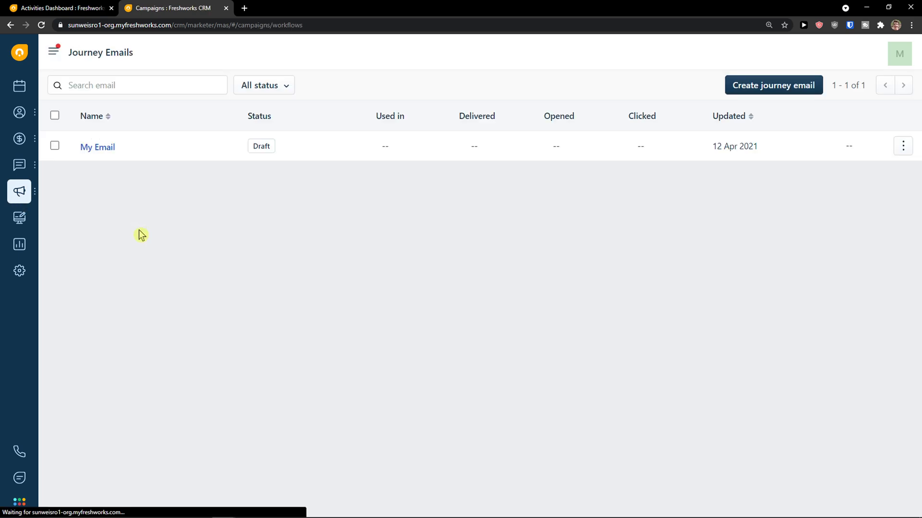
pyautogui.click(19, 191)
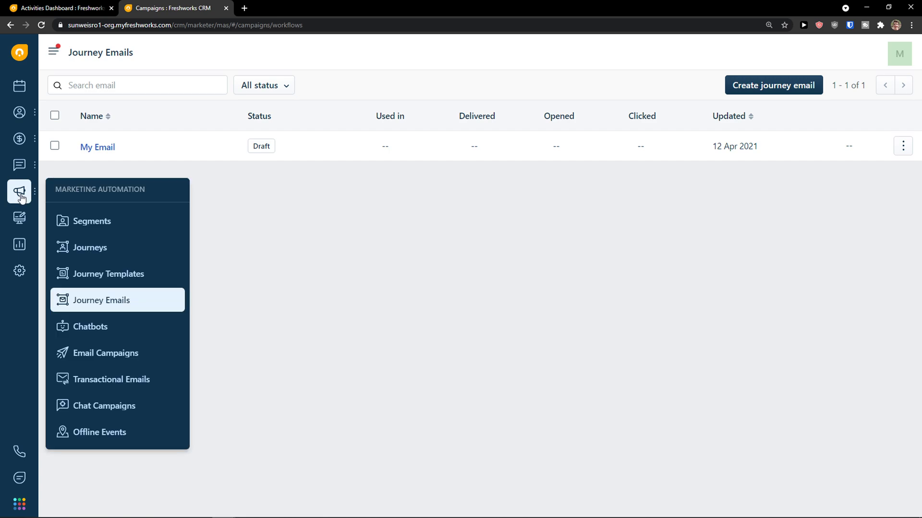
pyautogui.click(105, 354)
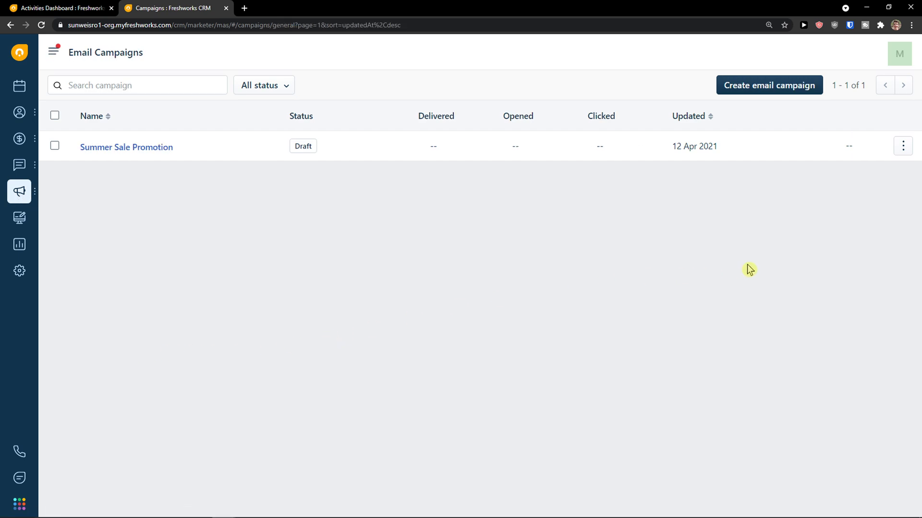
# - Open Summer Sale Promotion and enter sender name 'Michal' on its configuration form
pyautogui.click(126, 147)
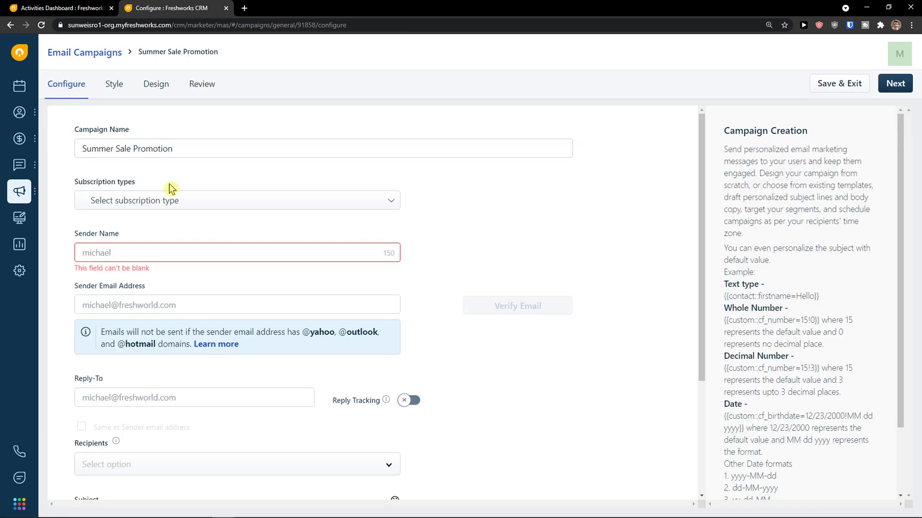
pyautogui.scroll(-3)
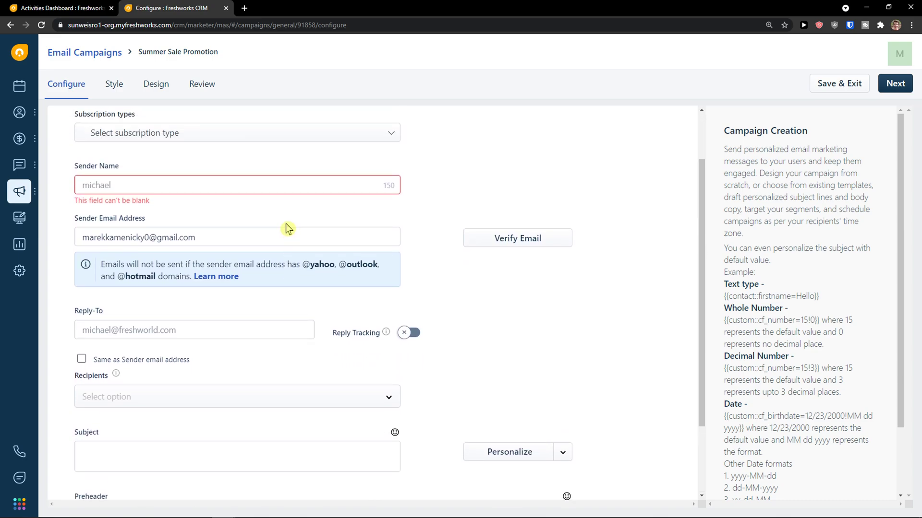
pyautogui.scroll(-3)
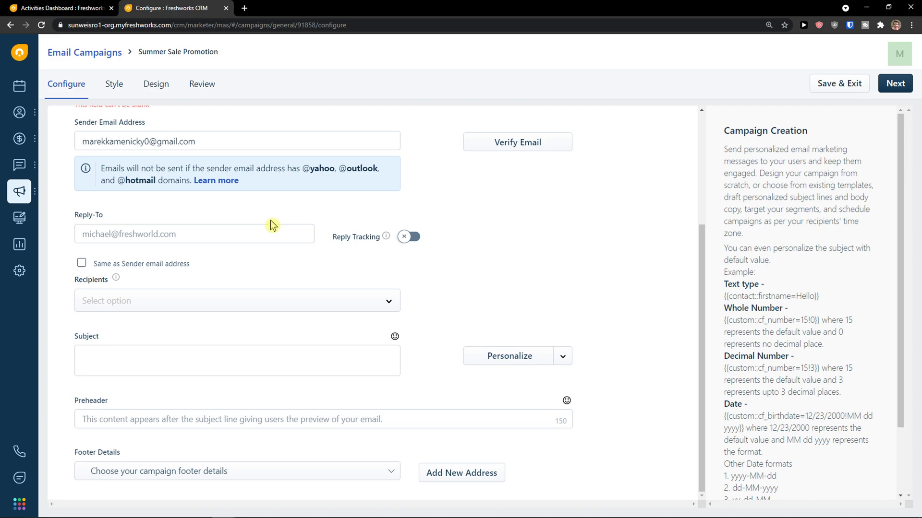
pyautogui.moveTo(151, 92)
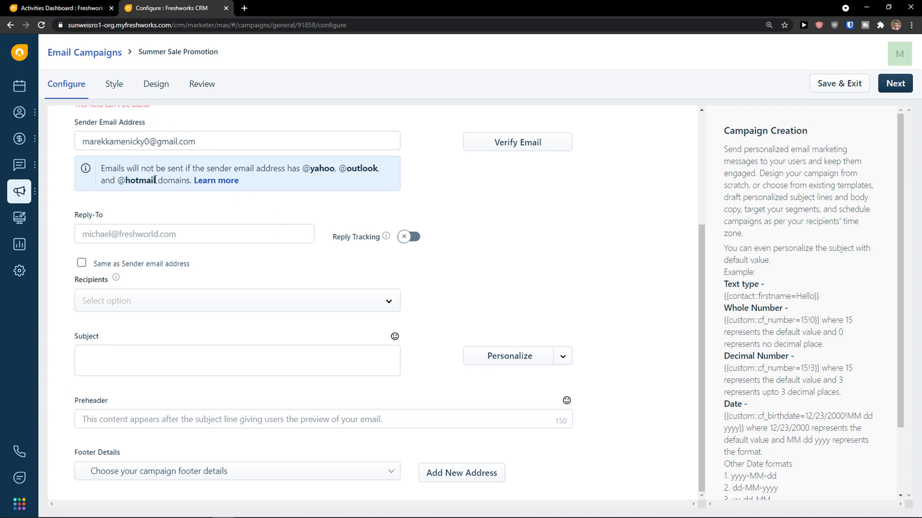
pyautogui.scroll(3)
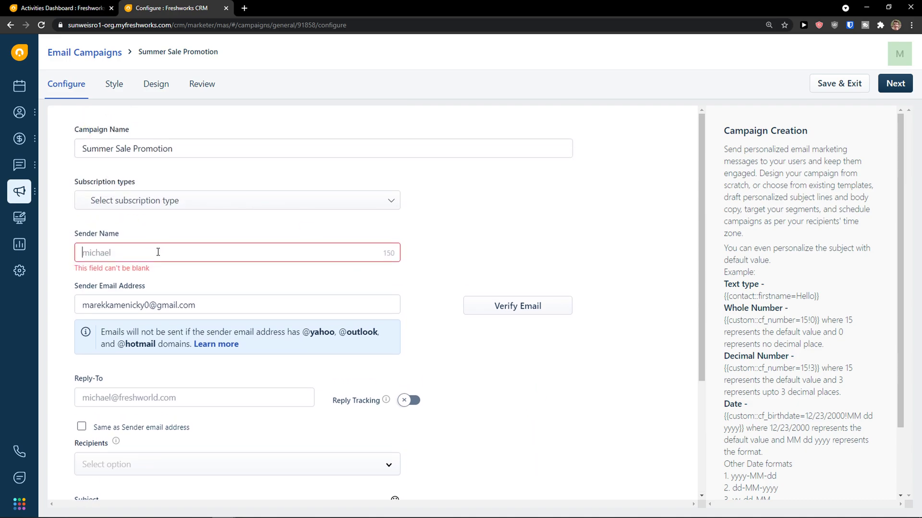
pyautogui.write('Michal')
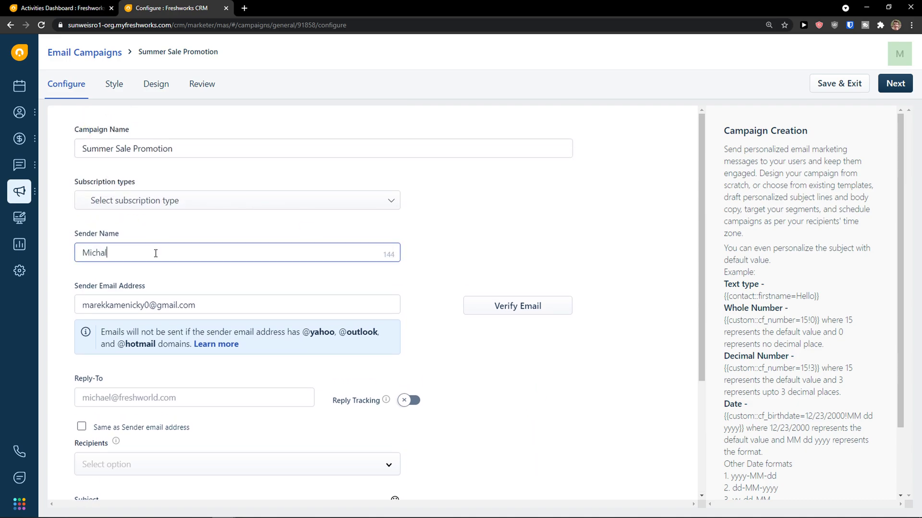
pyautogui.scroll(-3)
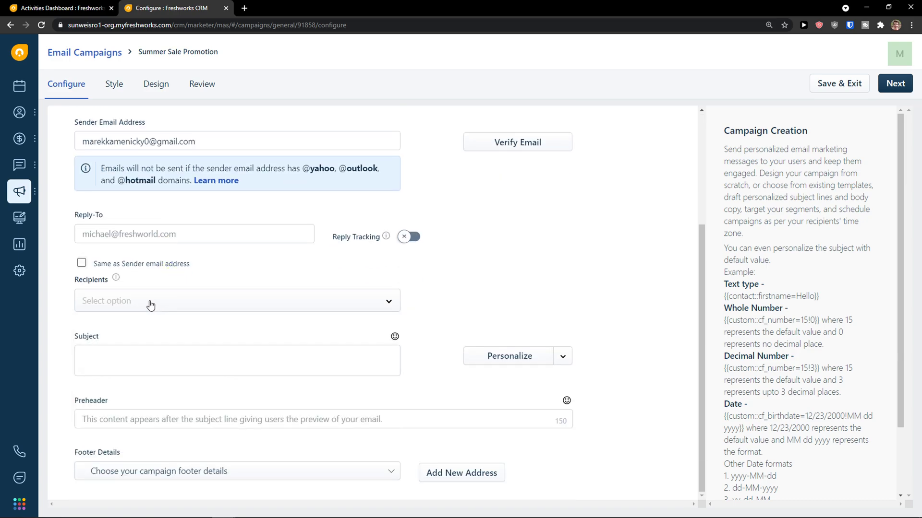
pyautogui.moveTo(119, 88)
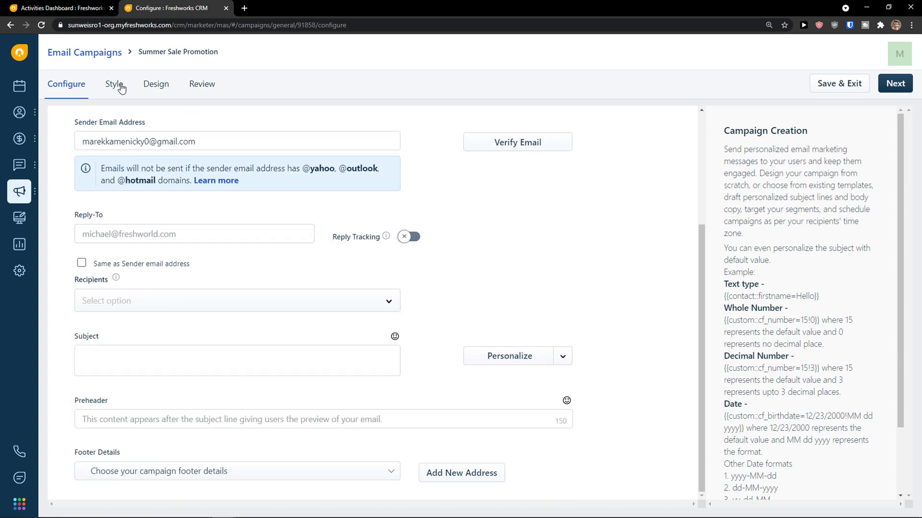
# - Advance the campaign through the Style and Design steps, then go to Transactional Emails
pyautogui.click(113, 84)
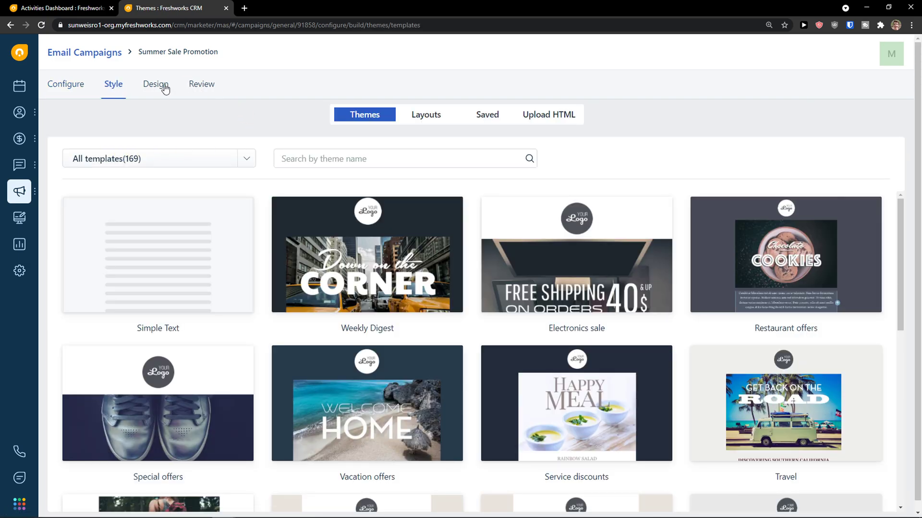
pyautogui.click(156, 84)
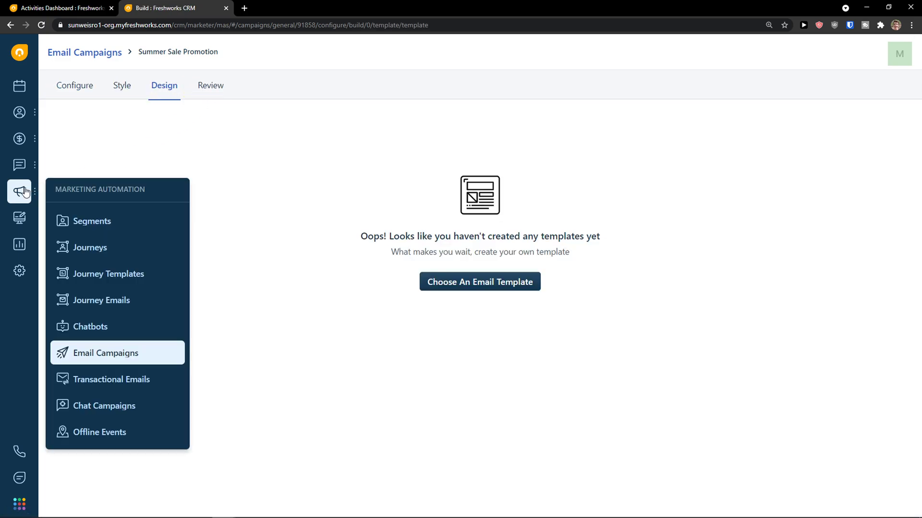
pyautogui.click(111, 379)
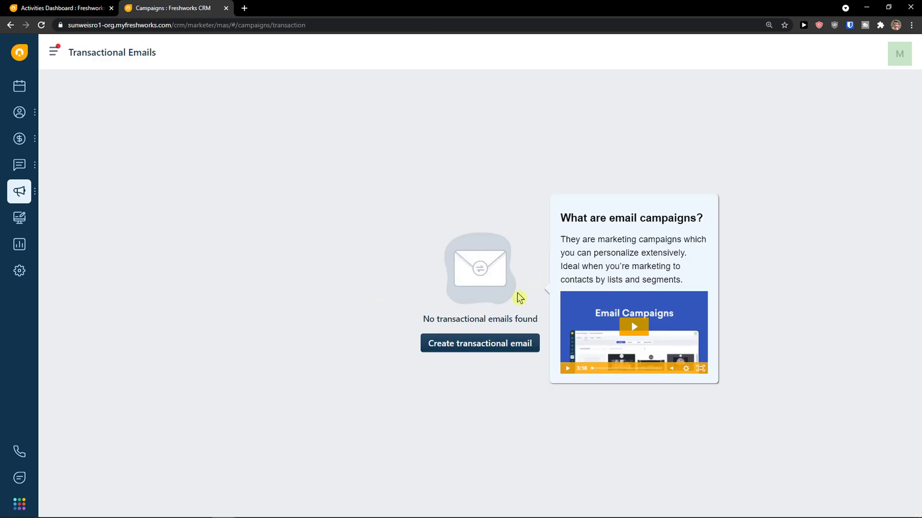
# - Create a transactional email named 'Transaction Email', reaching its configuration form
pyautogui.click(480, 343)
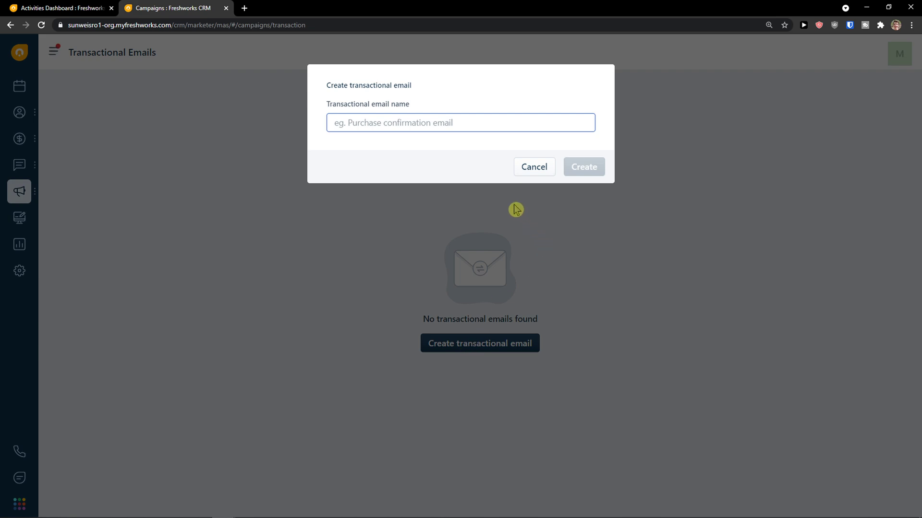
pyautogui.write('Tramsa')
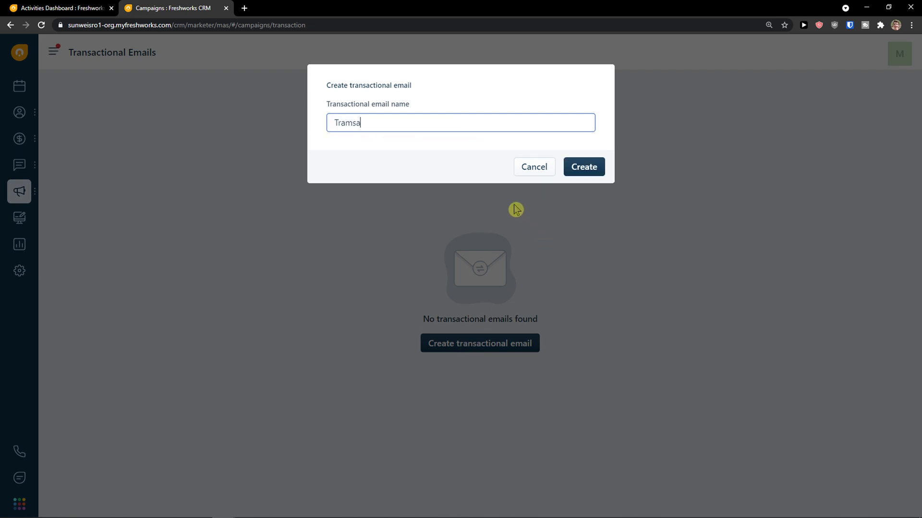
pyautogui.write('Transaction Ema')
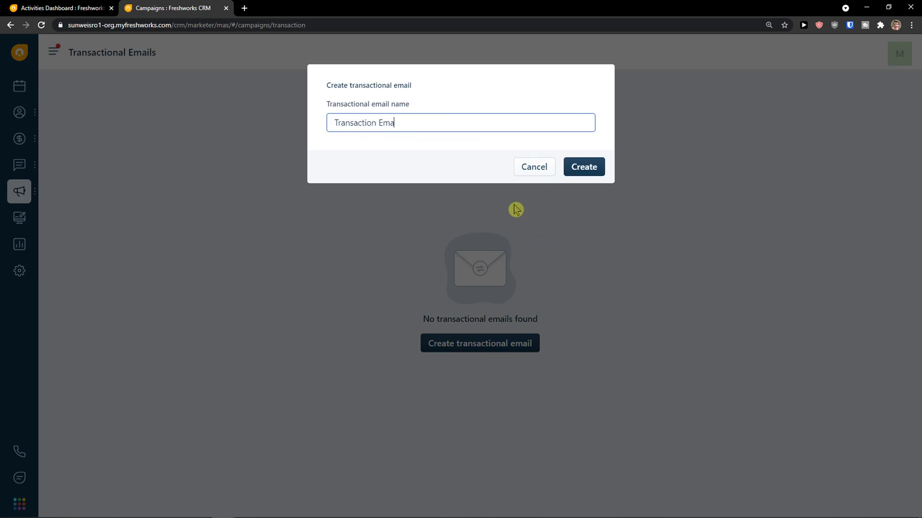
pyautogui.click(584, 167)
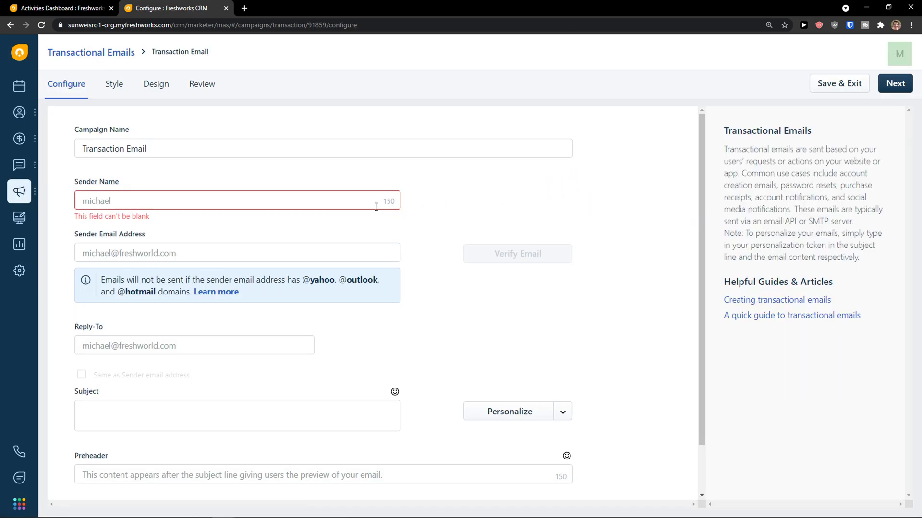
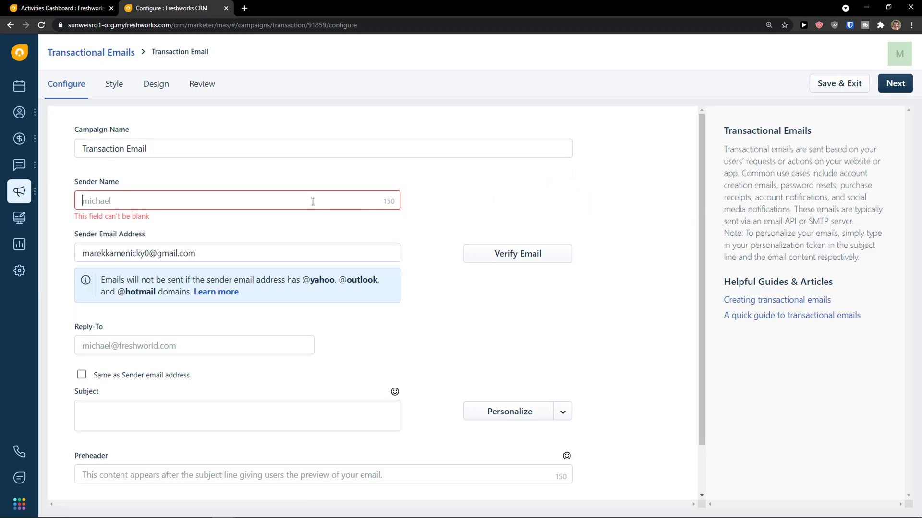
pyautogui.moveTo(742, 148); pyautogui.dragTo(745, 162)
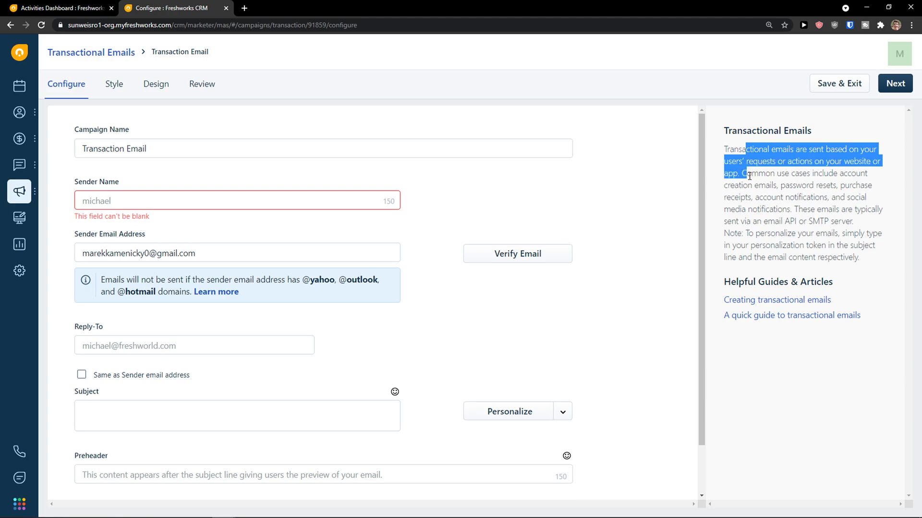
pyautogui.moveTo(742, 180)
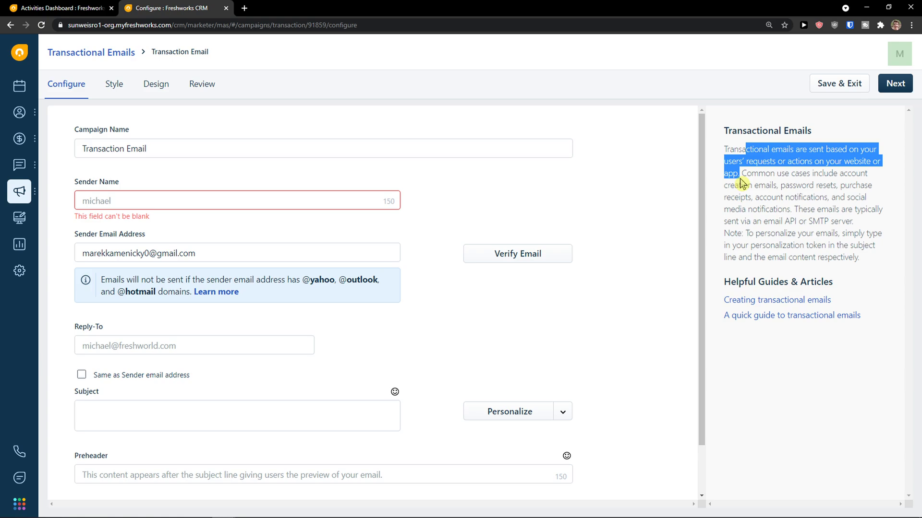
pyautogui.moveTo(802, 246)
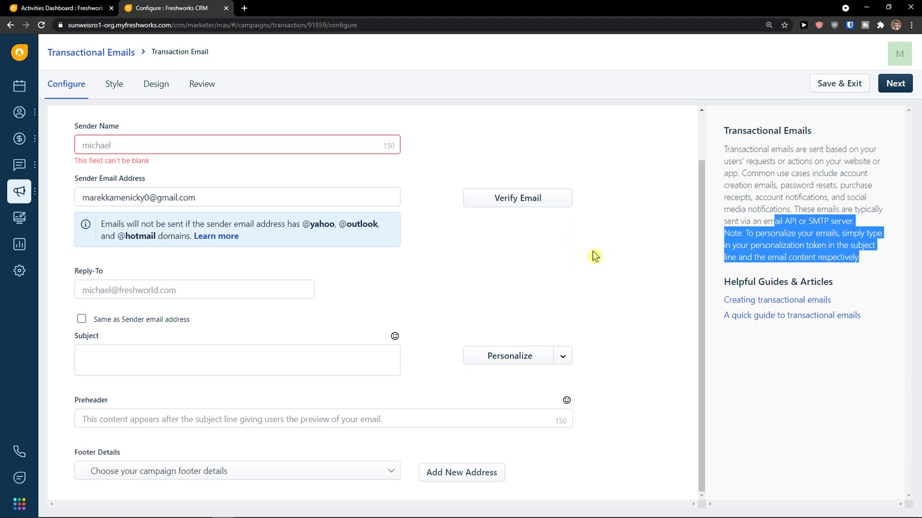
pyautogui.moveTo(272, 285)
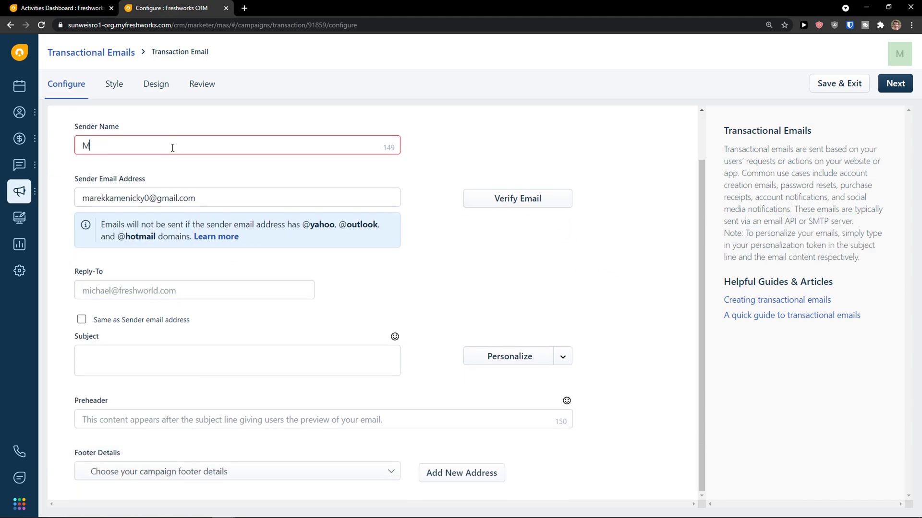
pyautogui.write('ichael')
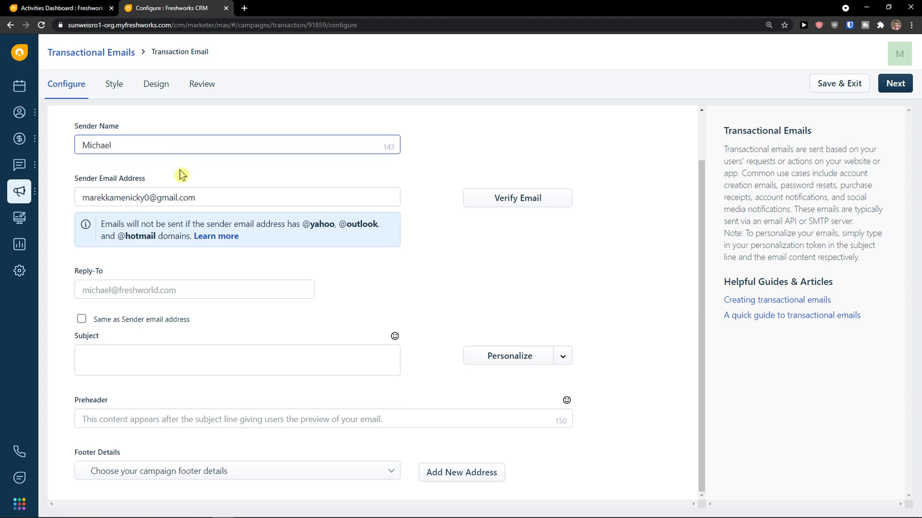
pyautogui.click(113, 85)
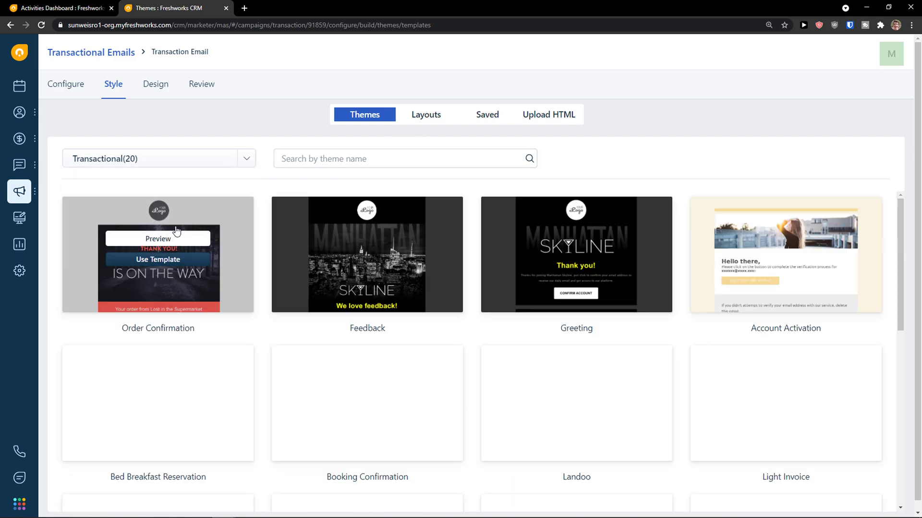
pyautogui.scroll(-3)
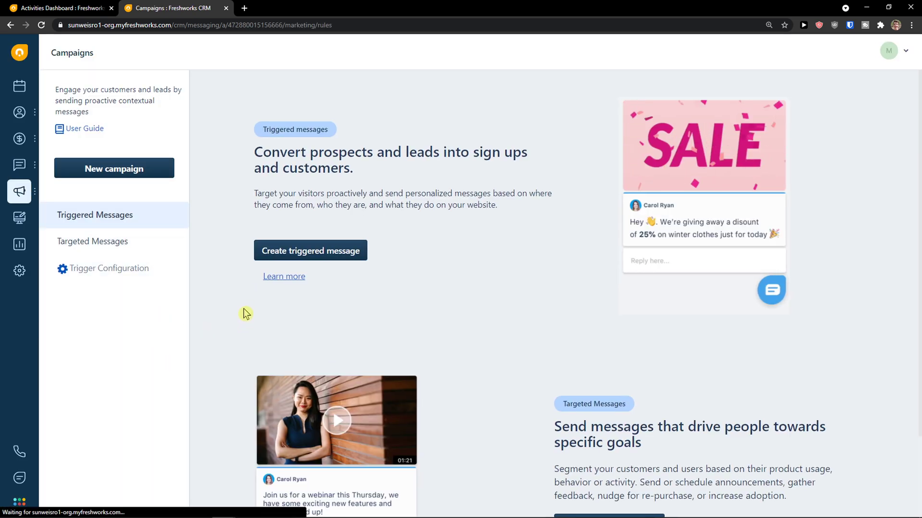
pyautogui.moveTo(230, 306)
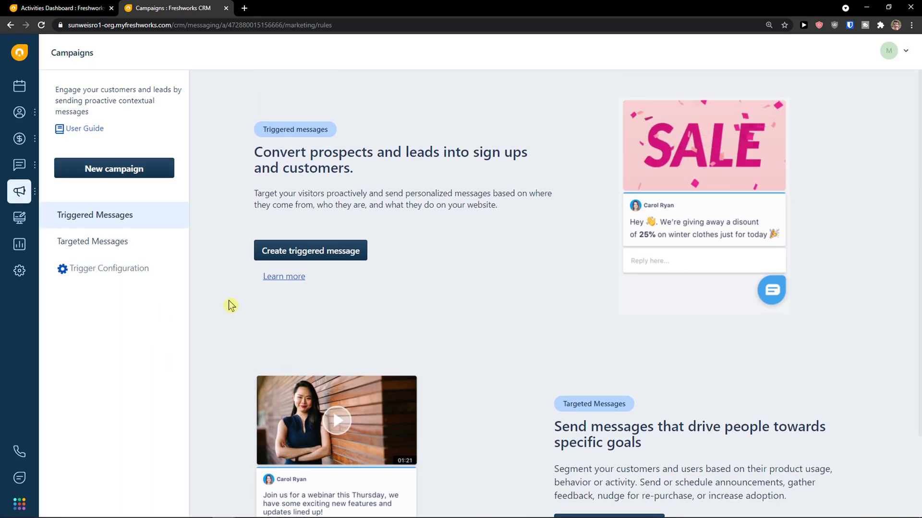
pyautogui.moveTo(365, 169)
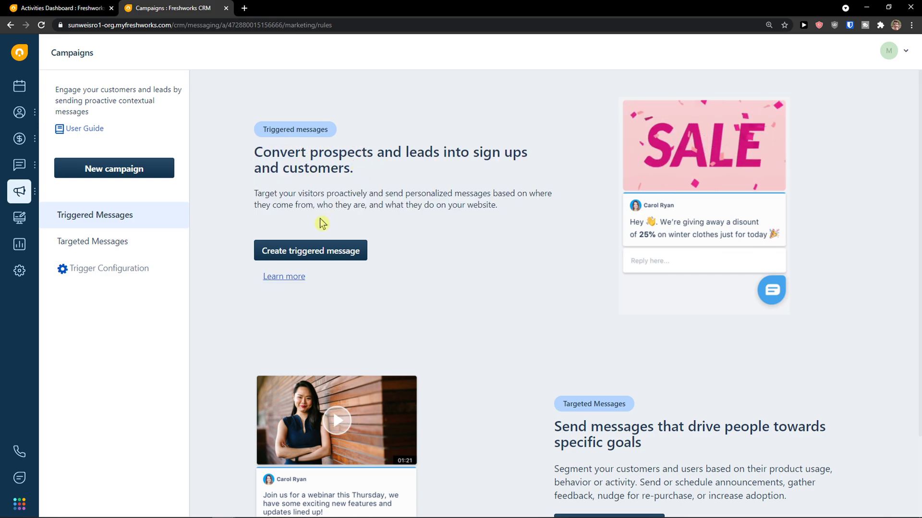
# - Scroll the chat campaigns overview of triggered and targeted messages, then go to Offline Events
pyautogui.scroll(-3)
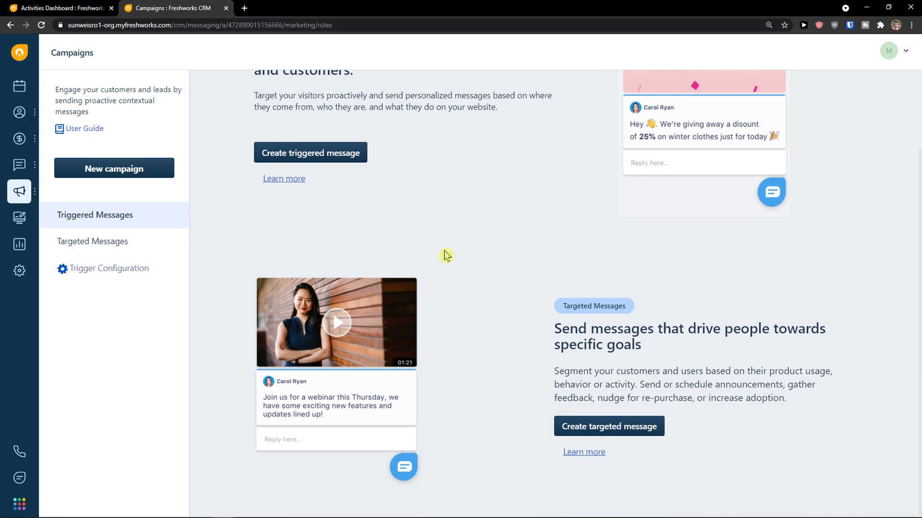
pyautogui.moveTo(448, 265)
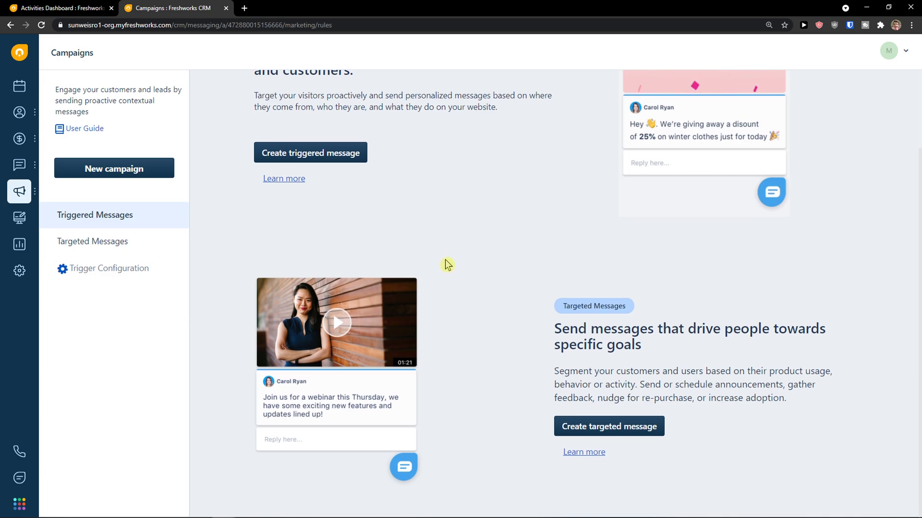
pyautogui.moveTo(556, 328); pyautogui.dragTo(629, 371)
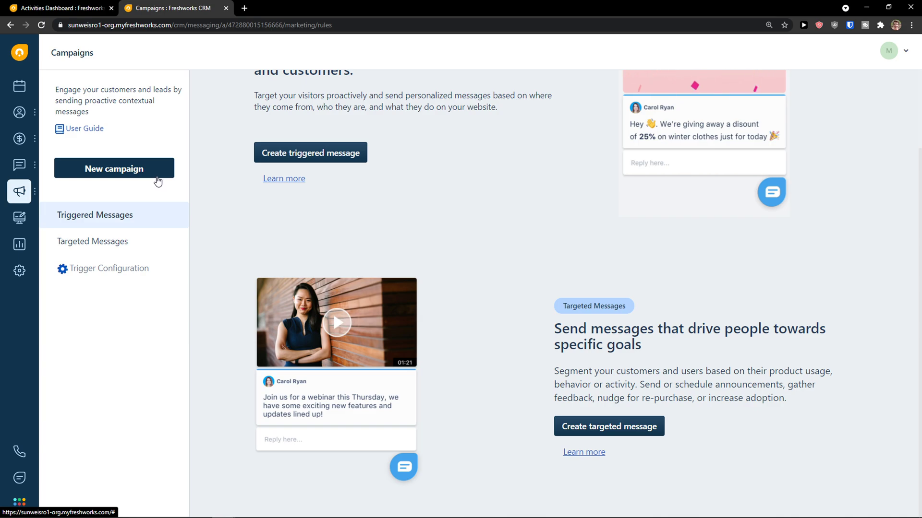
pyautogui.moveTo(20, 218)
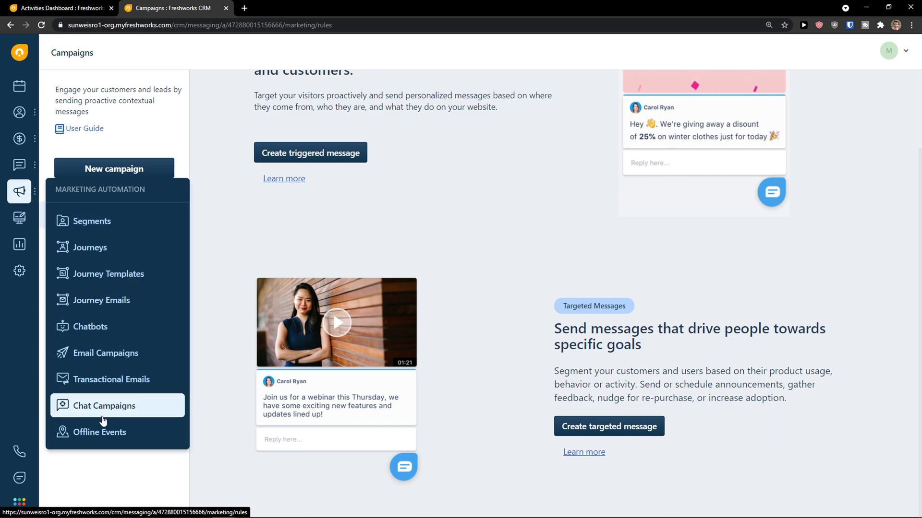
pyautogui.click(99, 432)
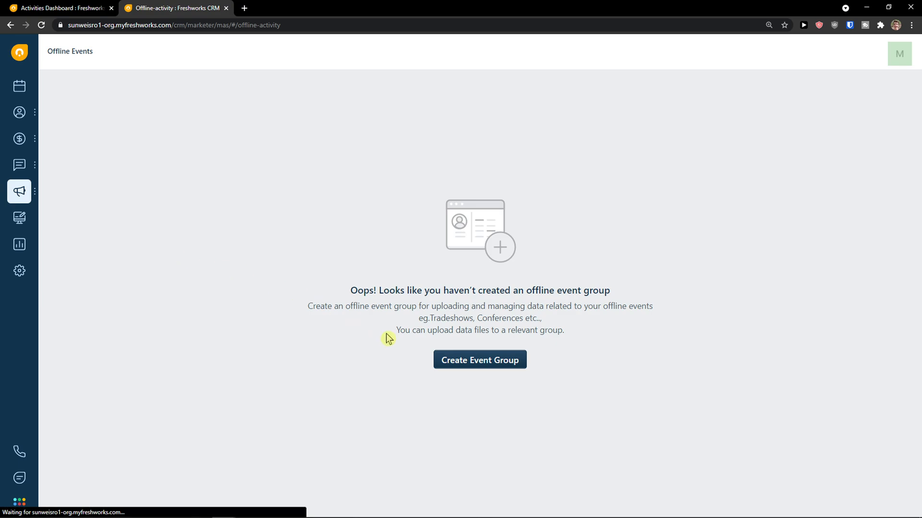
# - View the empty Offline Events page and reopen the Marketing Automation menu
pyautogui.click(476, 360)
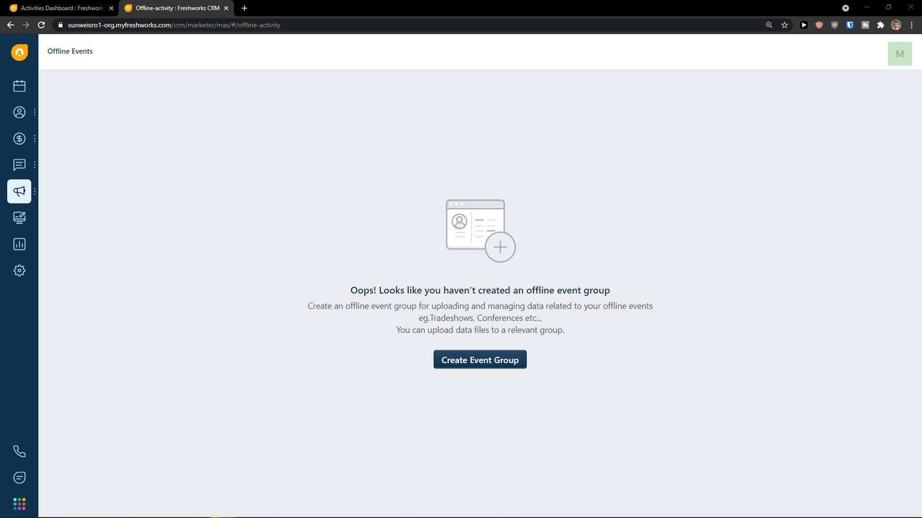
pyautogui.click(19, 191)
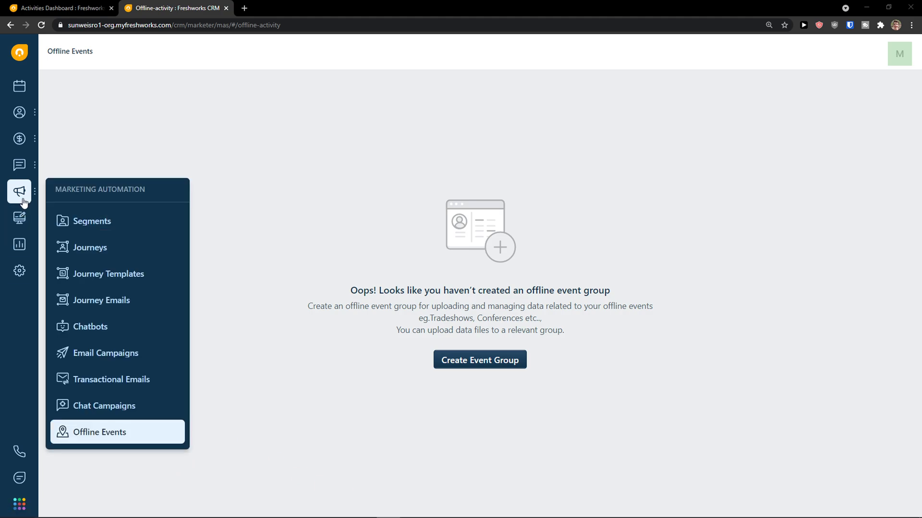
pyautogui.moveTo(100, 271)
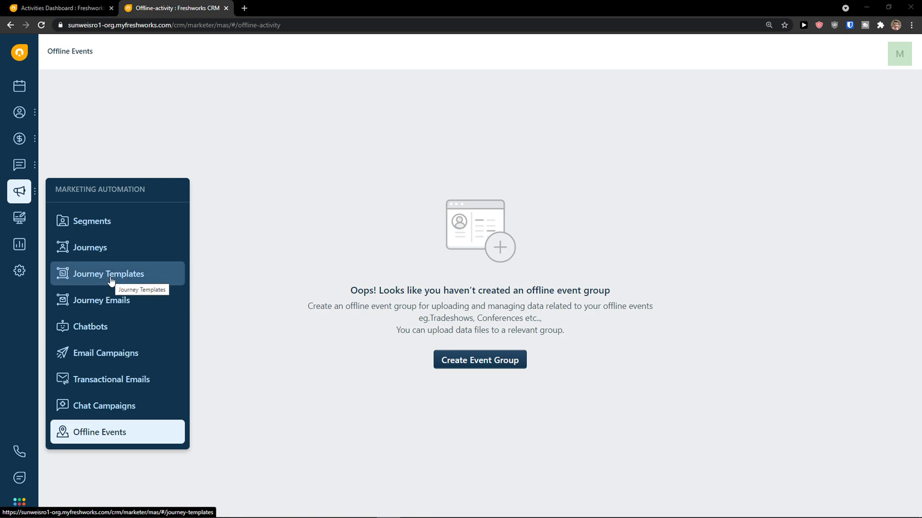
# - Browse the journey templates gallery, scrolling past cards like Run a NPS survey and Update lead score
pyautogui.click(108, 274)
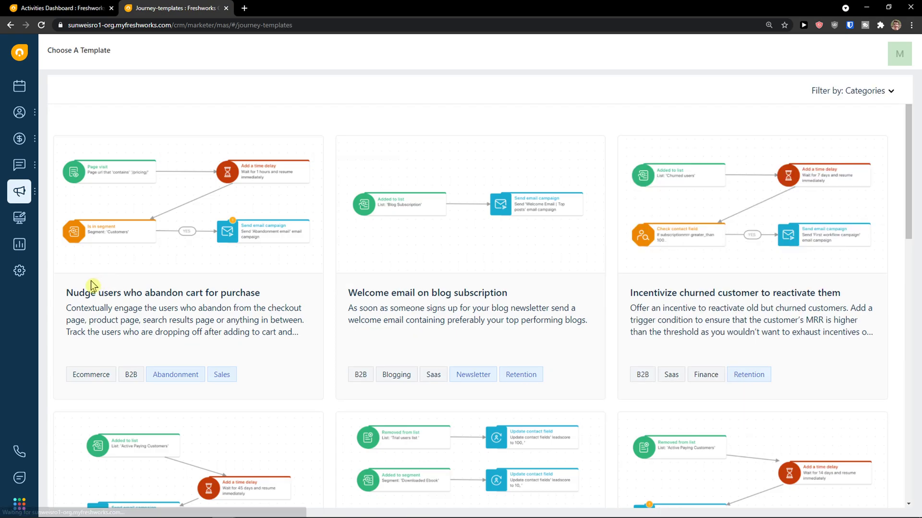
pyautogui.scroll(-3)
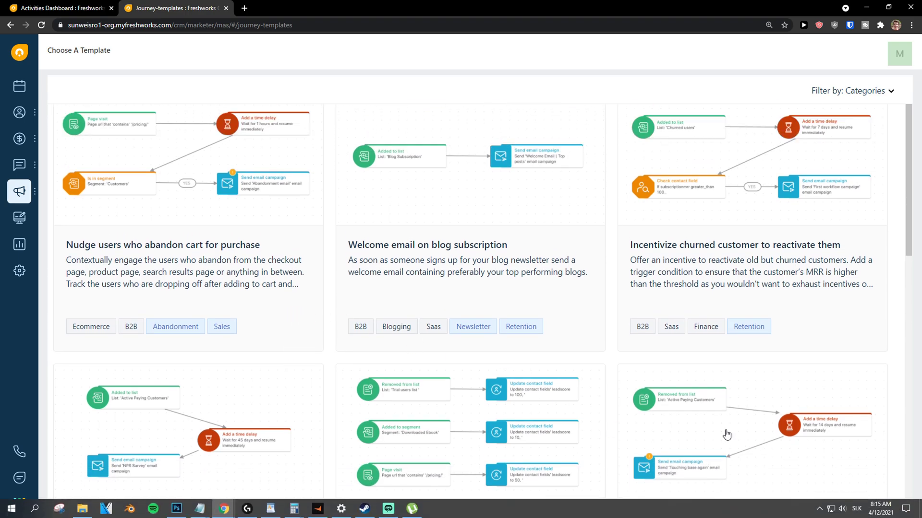
pyautogui.scroll(-3)
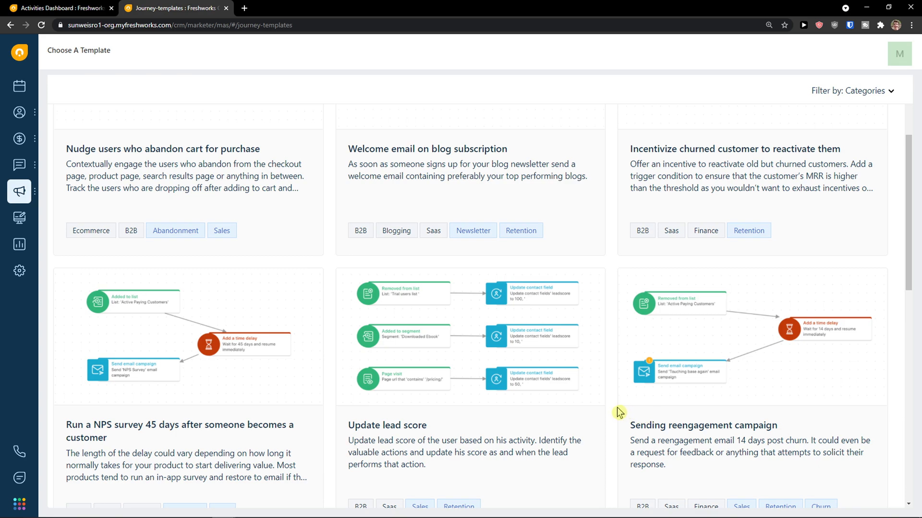